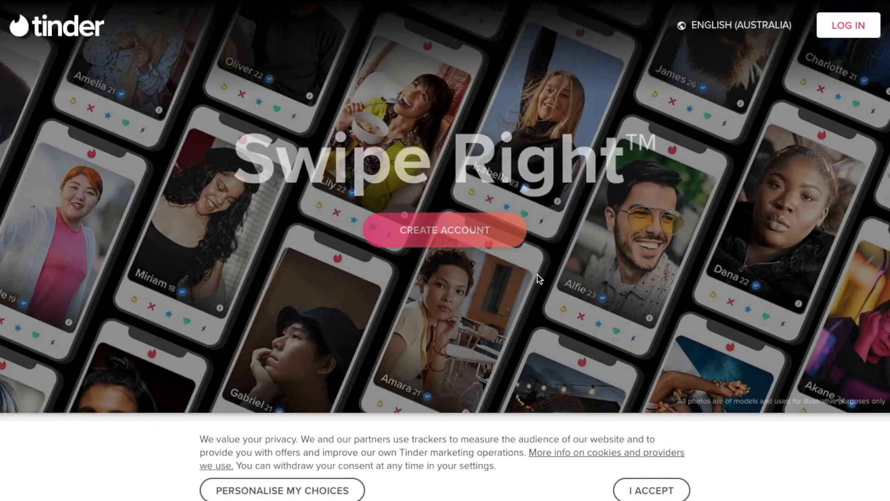
Search Google for 'google ads' to reach the Google Ads home page
scroll(down, 3)
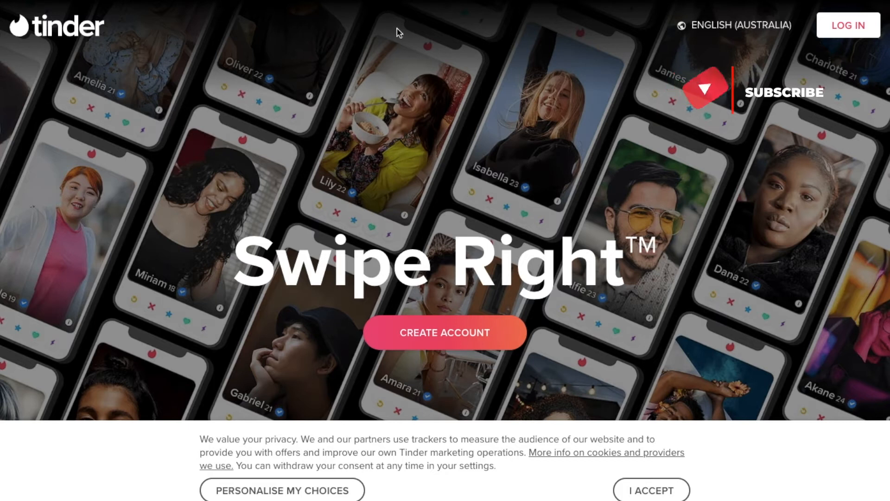
mouse_move(145, 49)
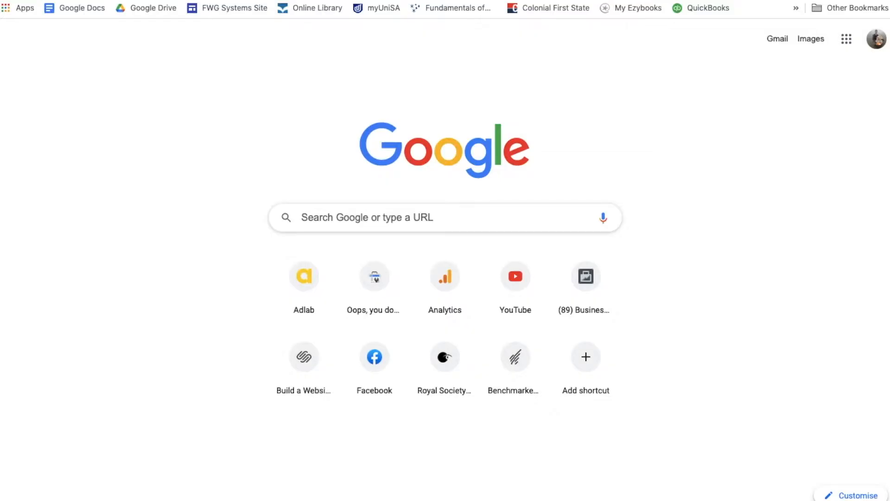
click(444, 217)
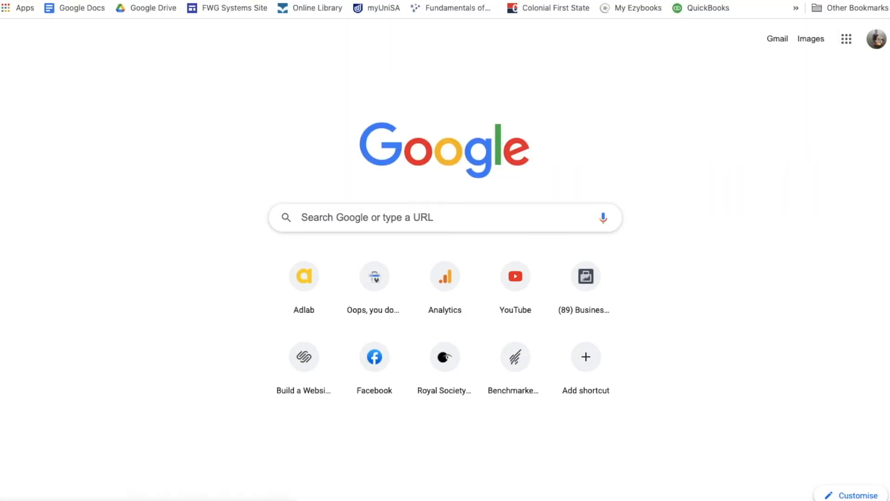
text(google ads)
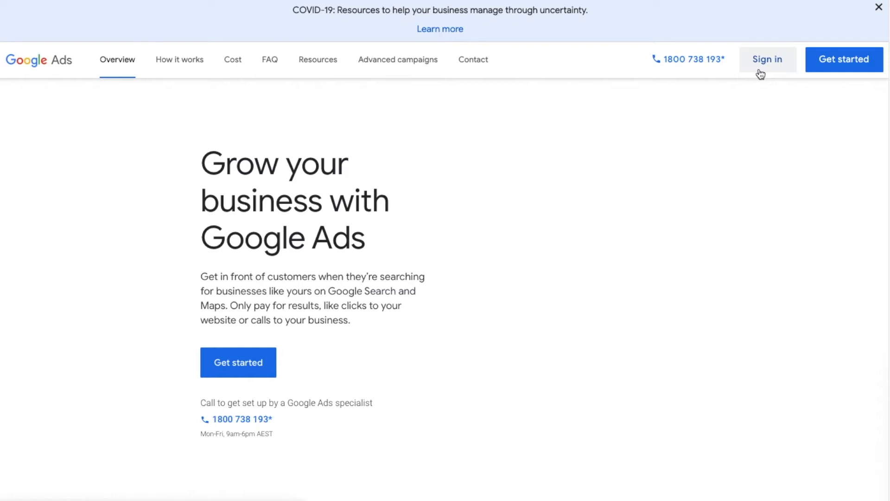
Sign in to Google Ads from the home page
click(767, 58)
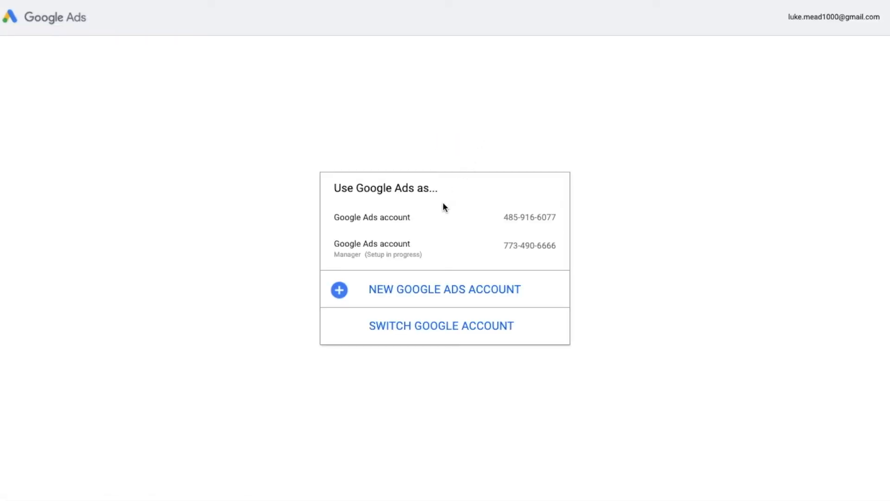
mouse_move(437, 218)
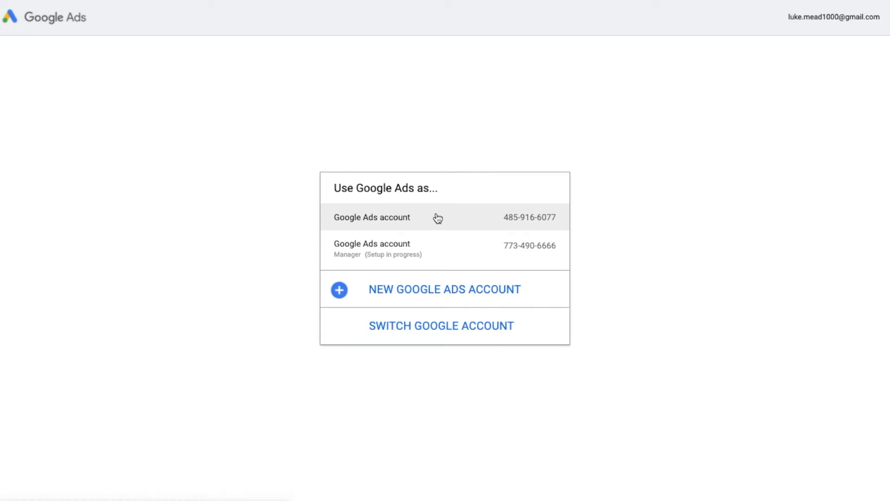
mouse_move(463, 212)
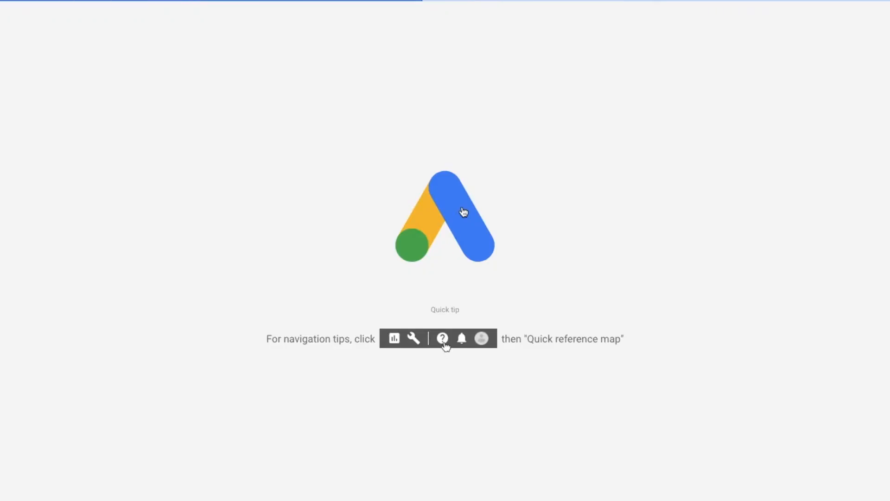
mouse_move(510, 129)
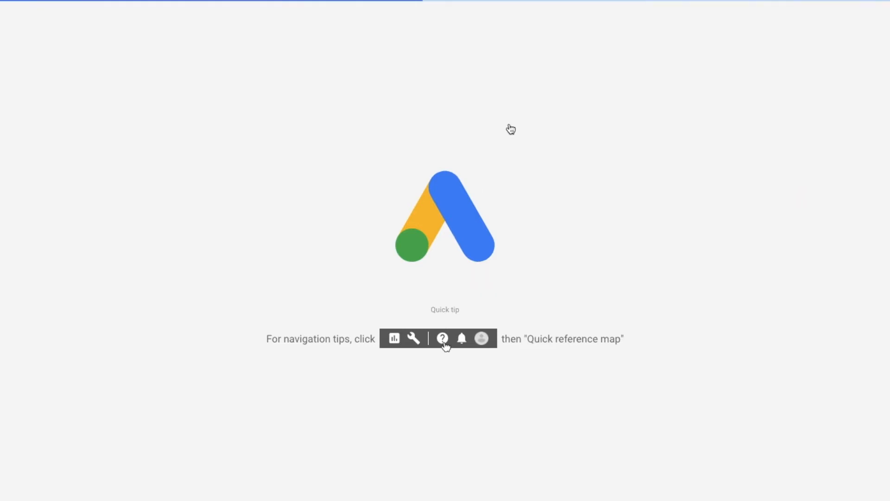
mouse_move(510, 128)
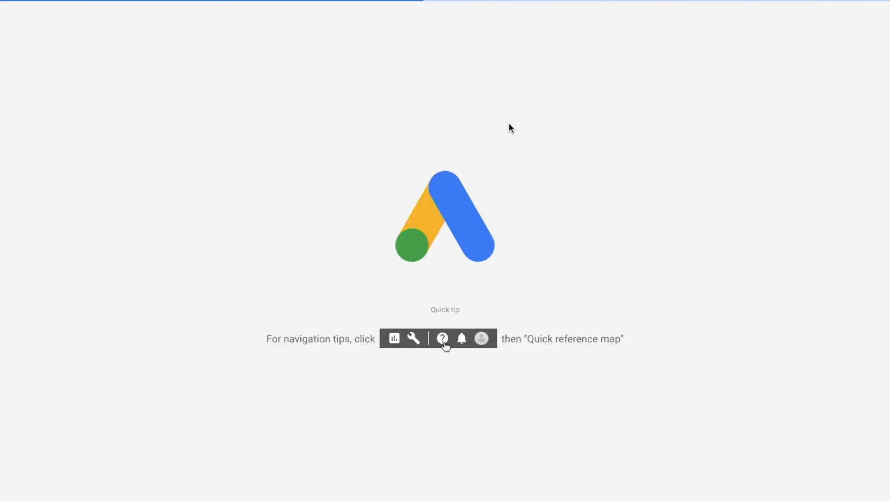
mouse_move(459, 23)
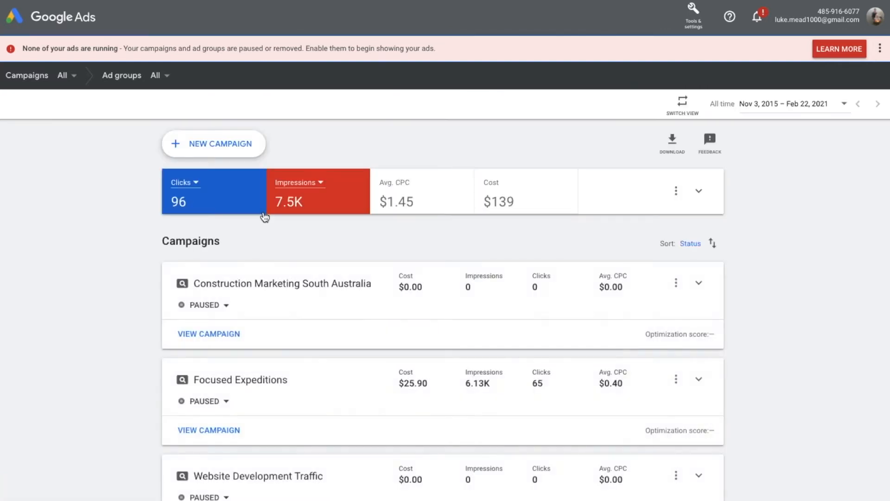
mouse_move(258, 108)
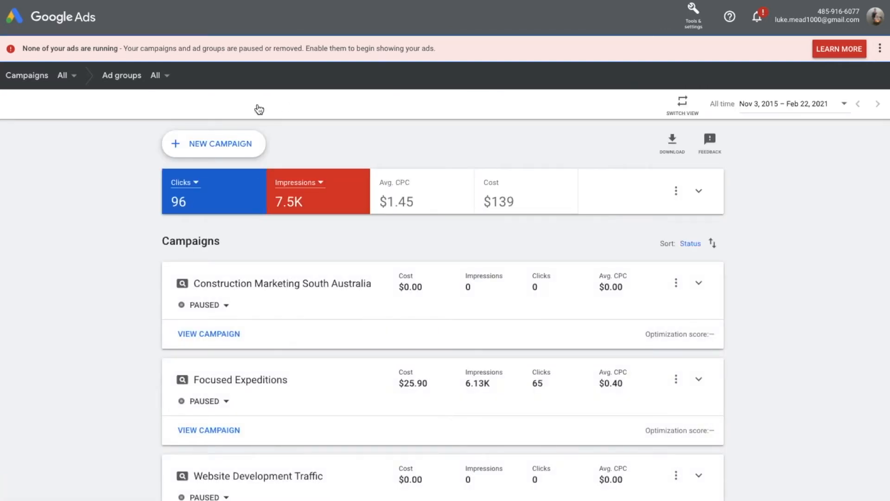
mouse_move(510, 146)
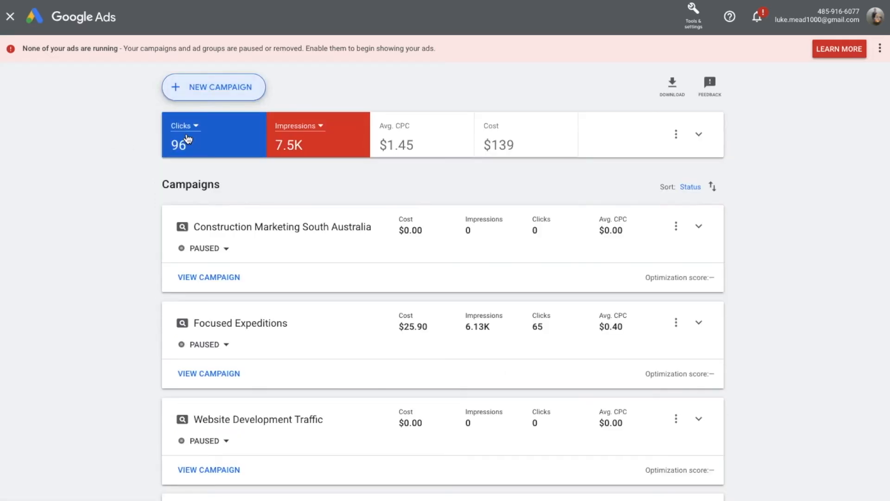
Begin a new campaign from the campaigns overview
click(213, 87)
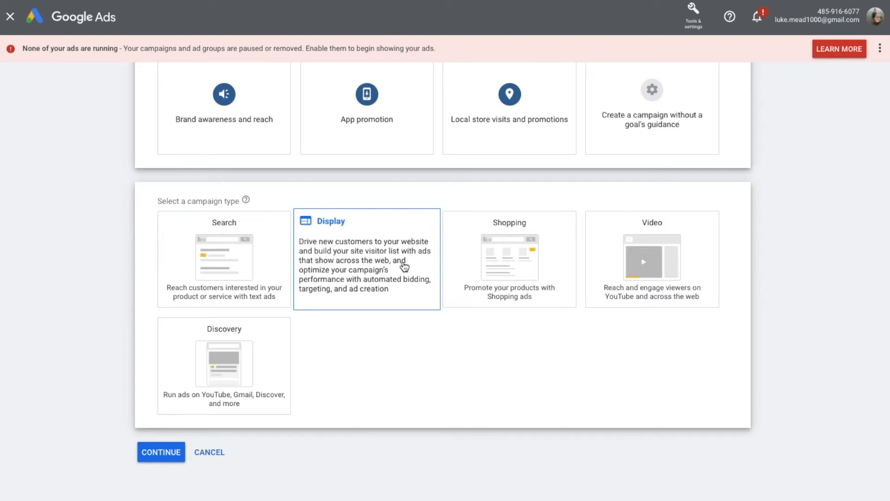
Compare the Search and Discovery campaign types, then select Display
click(223, 258)
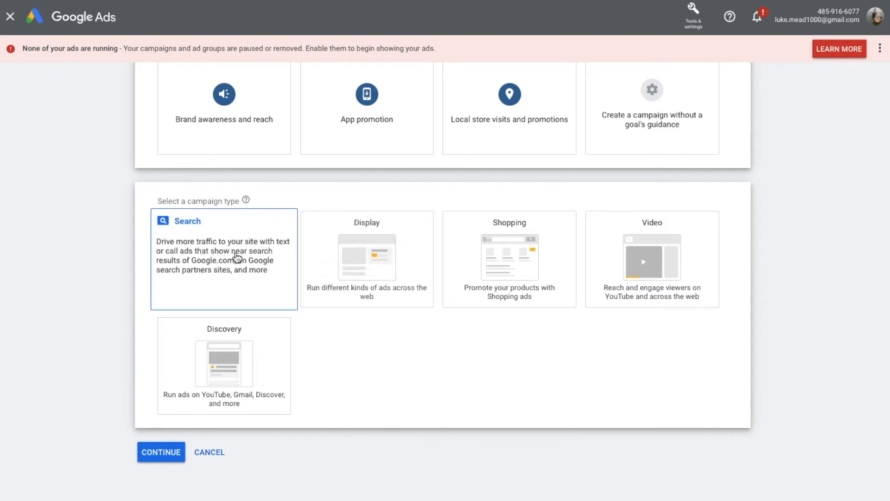
click(508, 258)
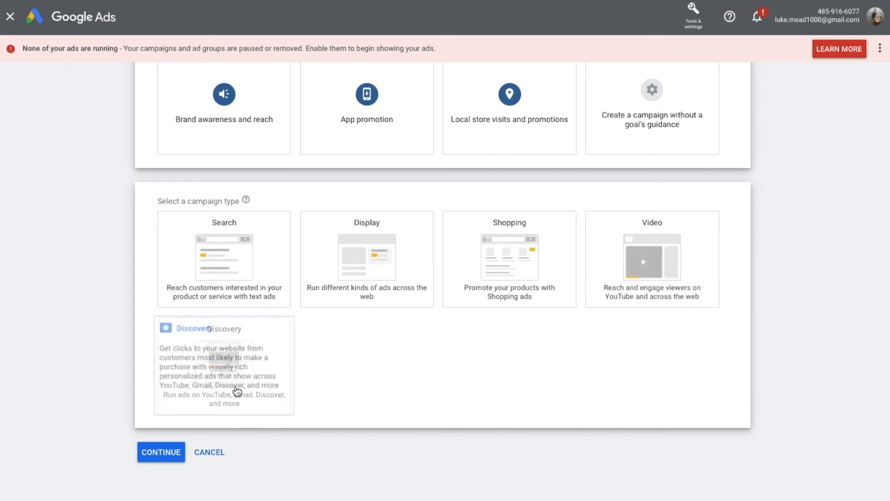
click(224, 364)
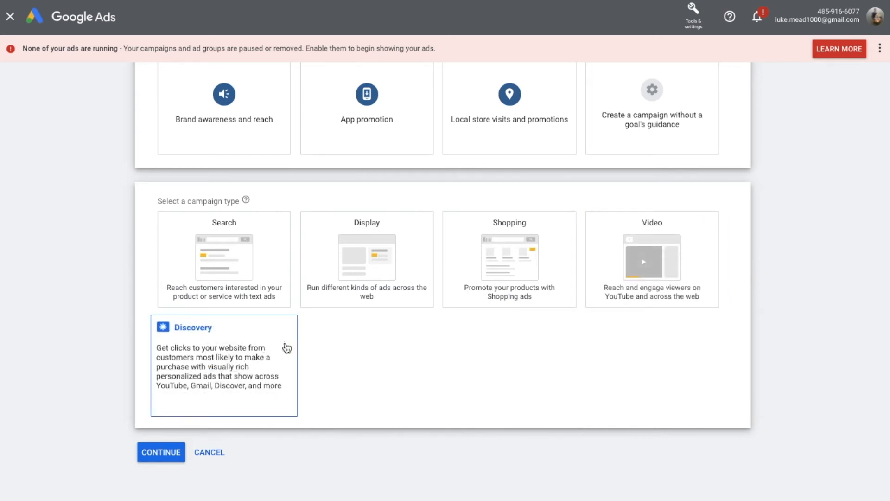
click(366, 259)
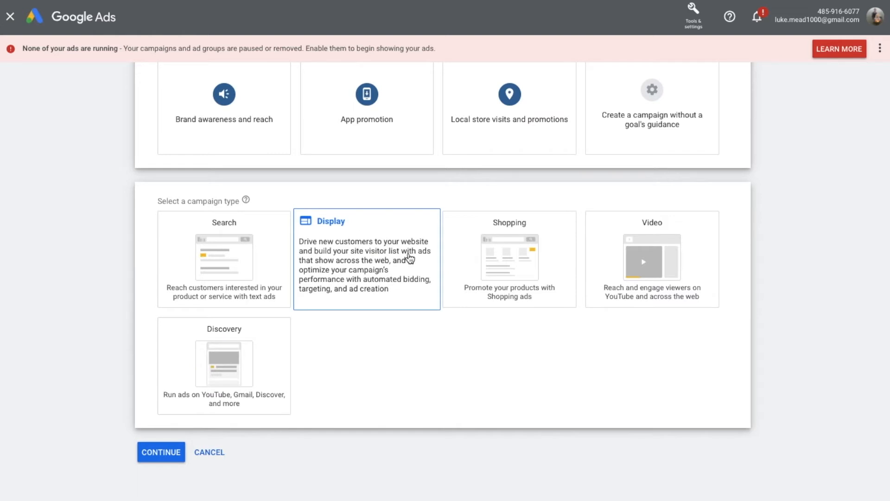
Keep Standard display campaign and enter ipmmedia.net as the business website
click(161, 452)
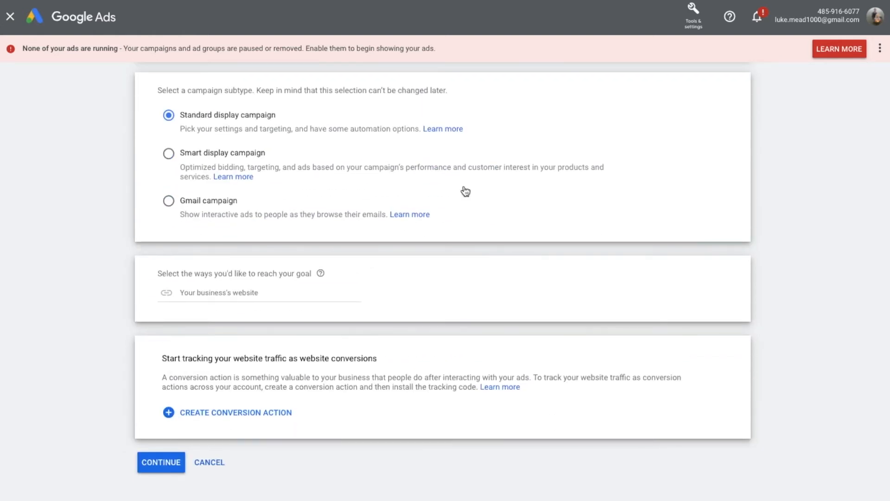
mouse_move(241, 284)
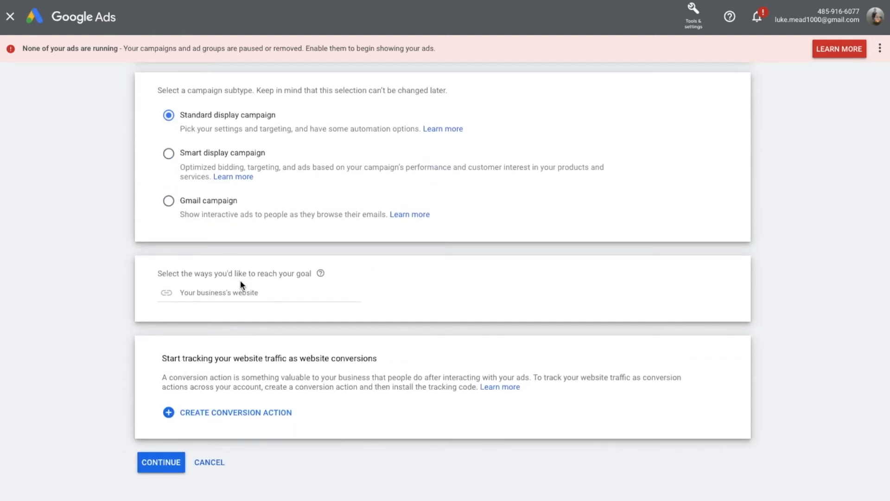
click(249, 293)
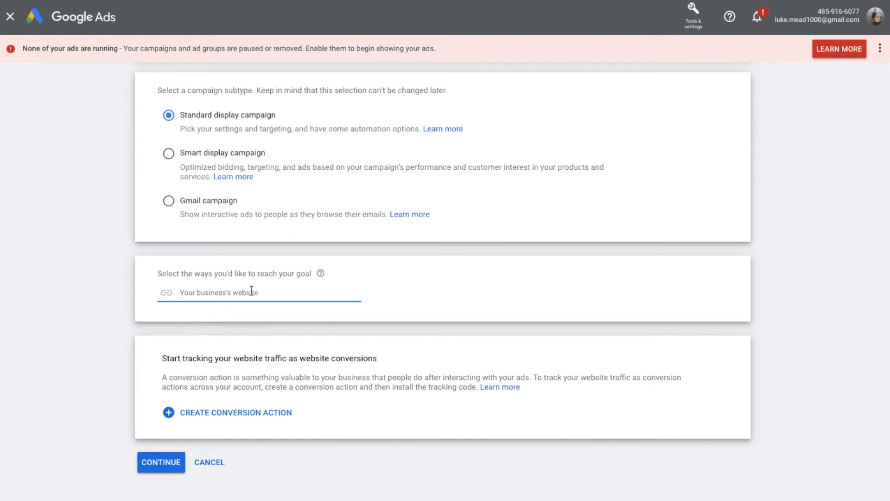
text(ipmmedia)
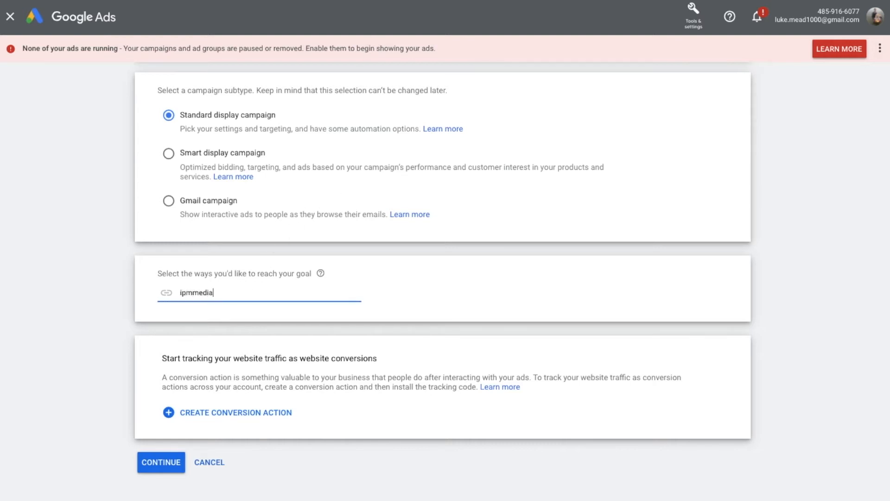
text(.net)
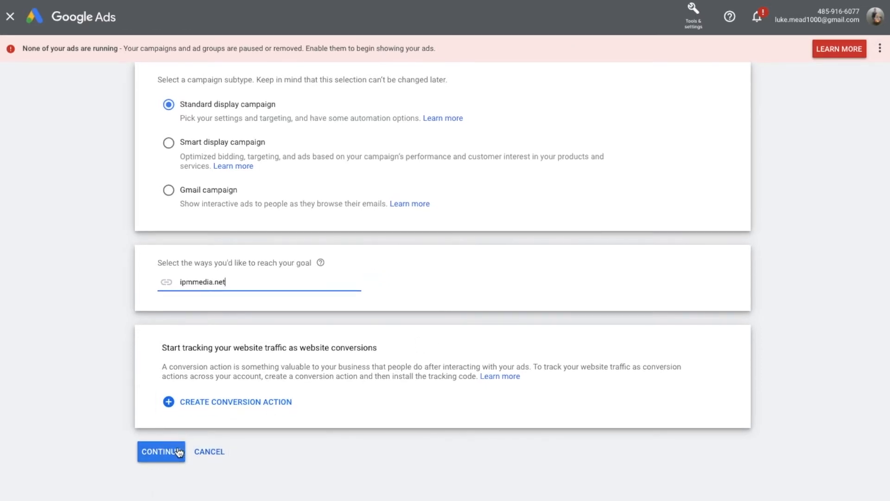
click(160, 451)
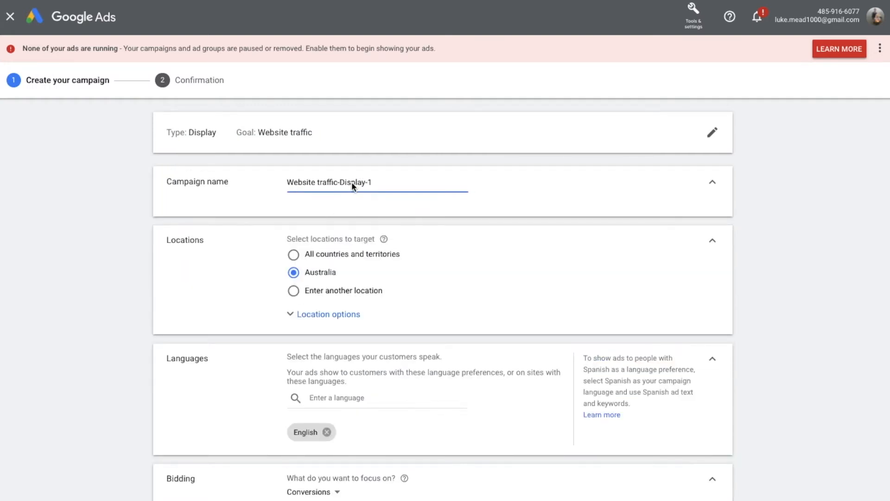
click(329, 182)
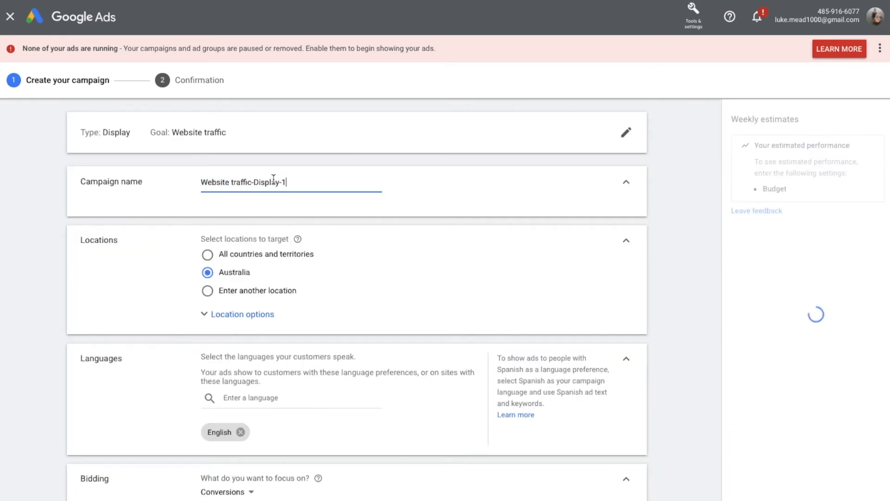
text(Ti)
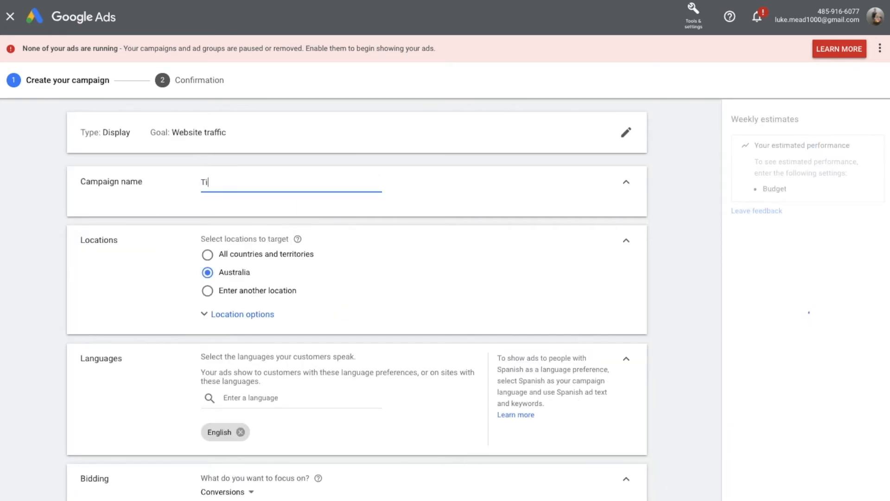
text(nder)
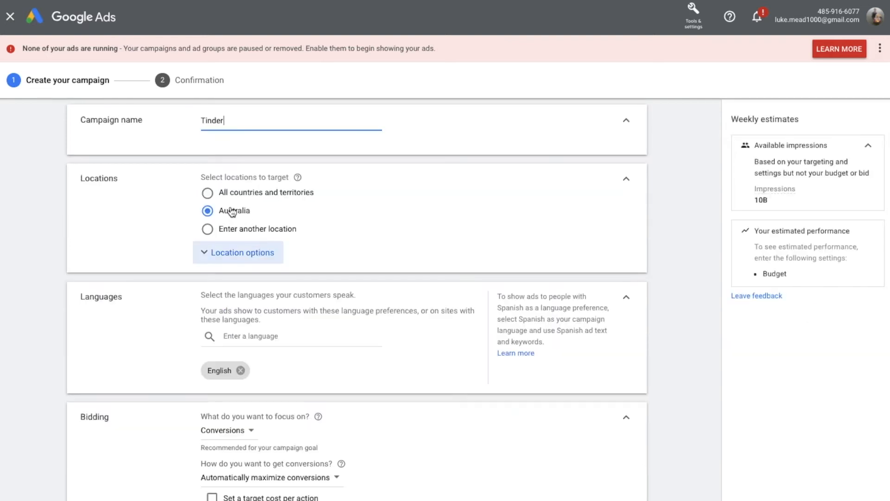
mouse_move(326, 233)
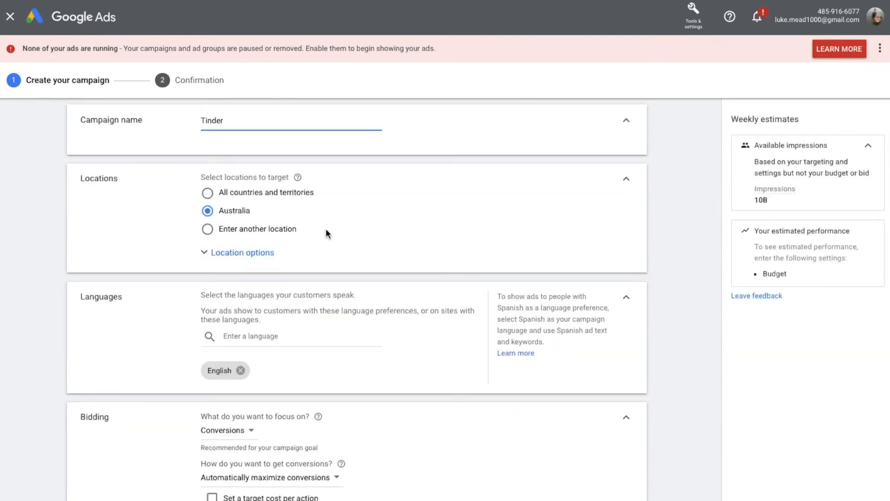
scroll(down, 3)
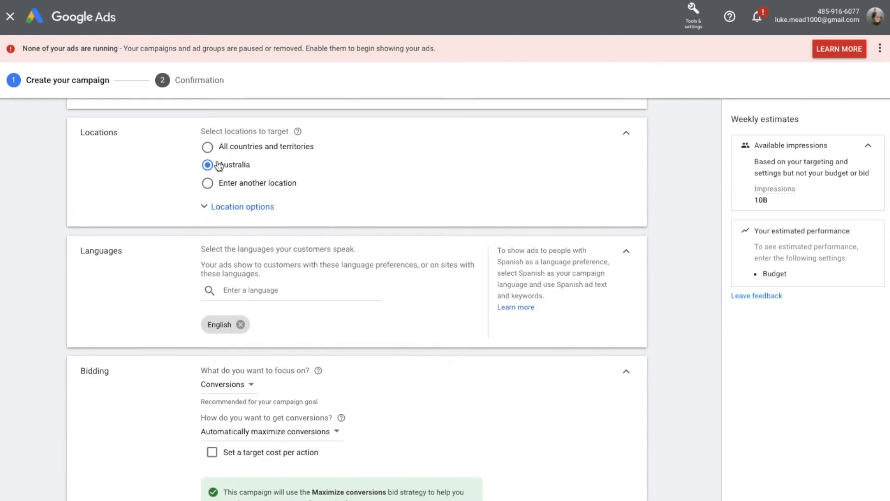
scroll(down, 3)
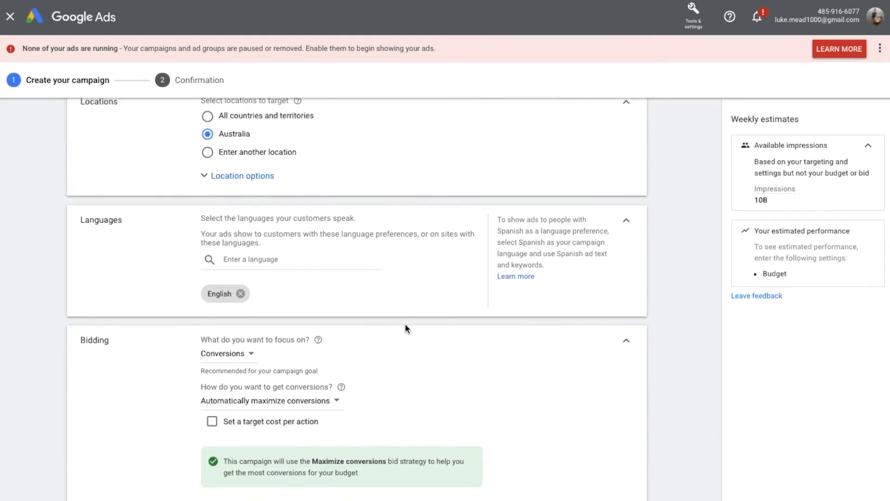
scroll(down, 3)
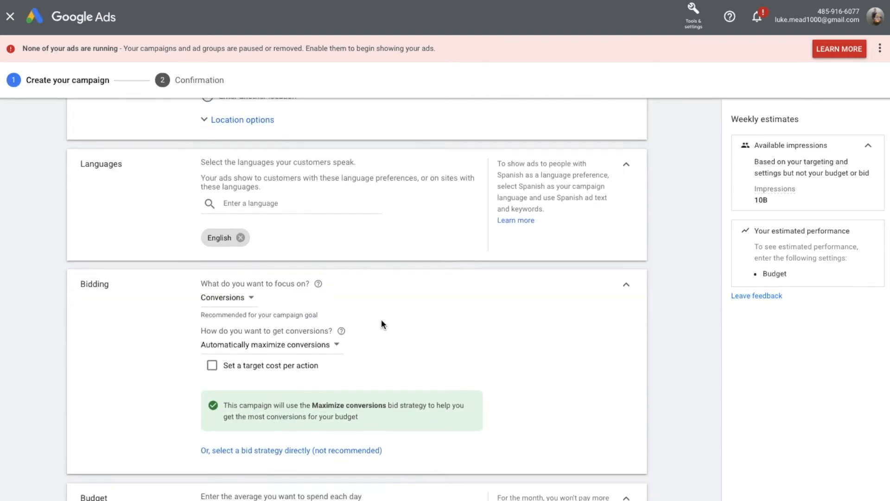
scroll(down, 3)
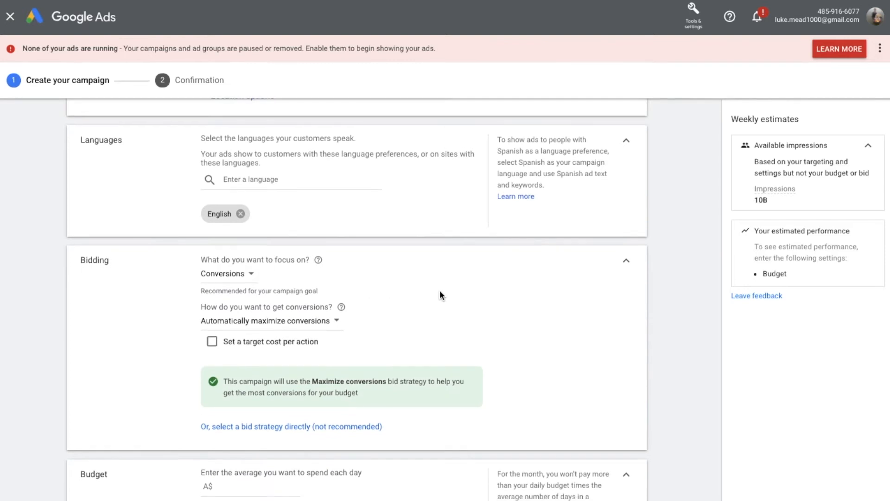
scroll(down, 3)
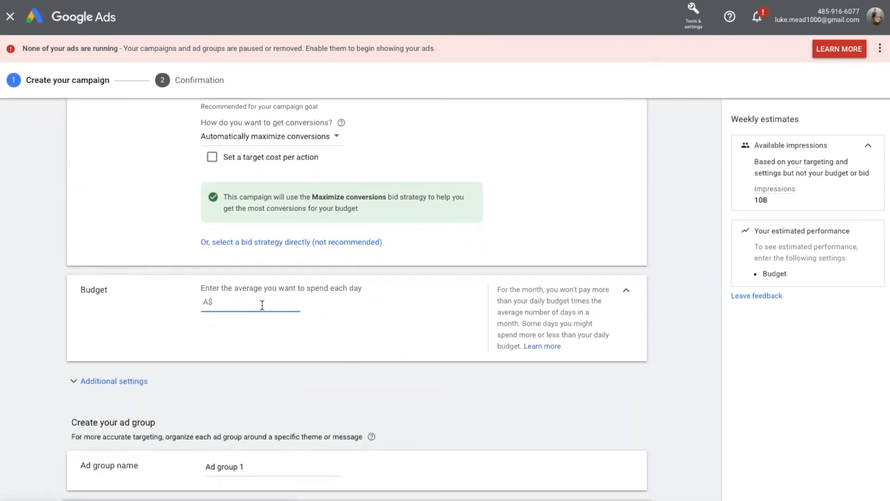
Enter 10 as the average daily budget and review the remaining settings
text(10)
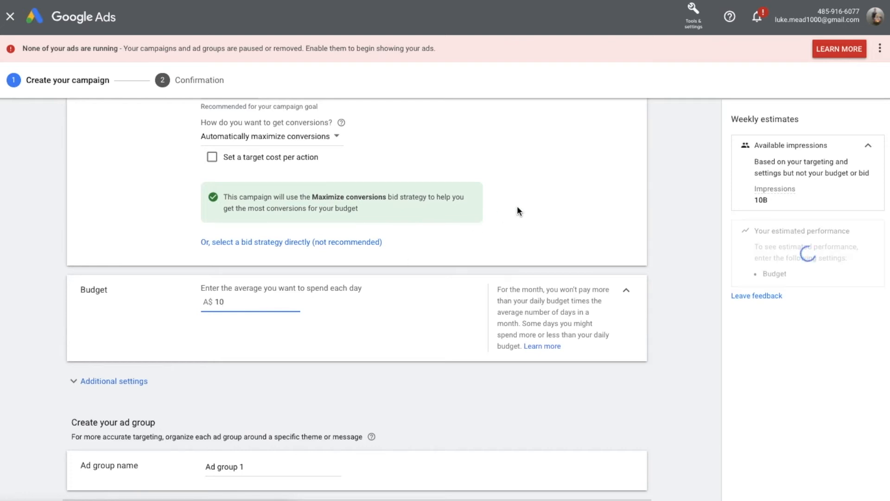
scroll(up, 3)
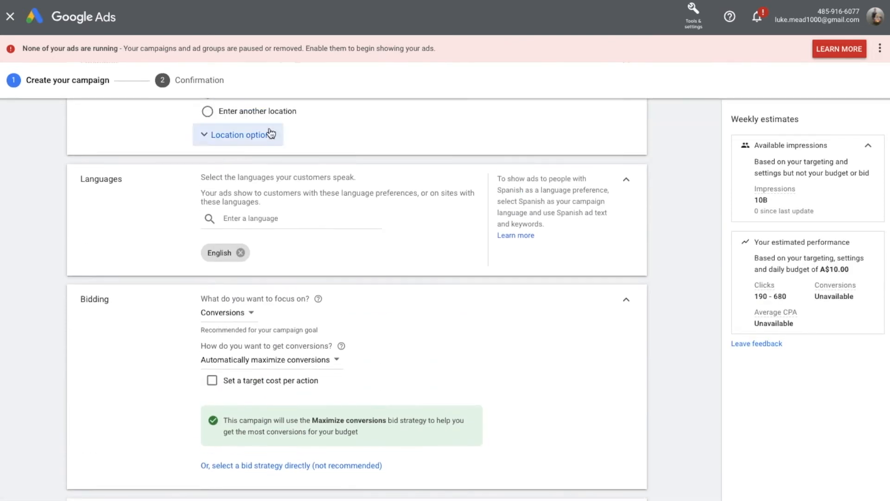
scroll(down, 3)
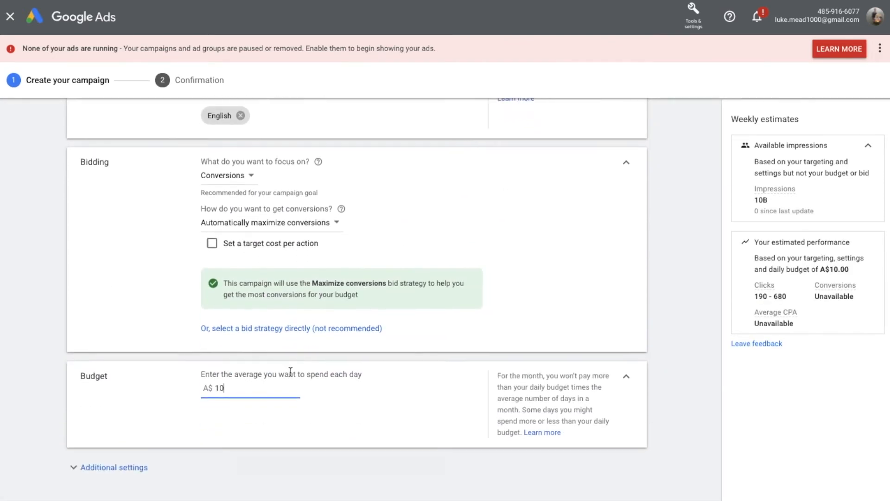
scroll(down, 3)
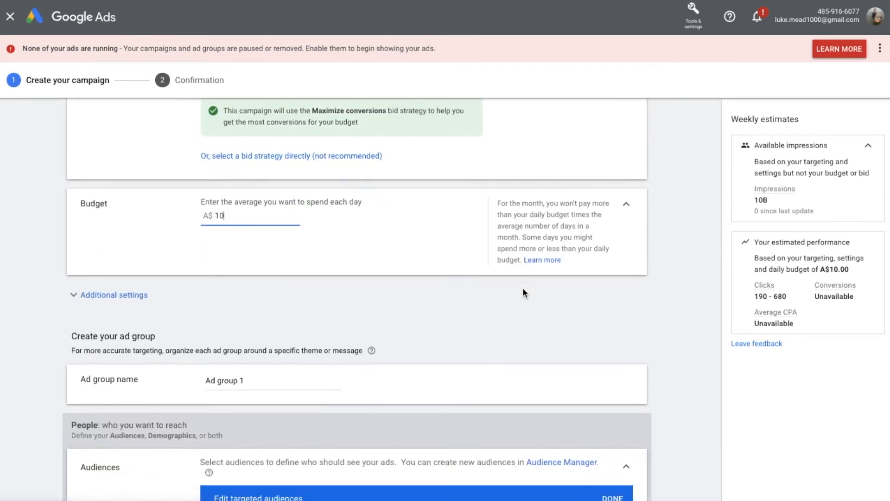
scroll(up, 3)
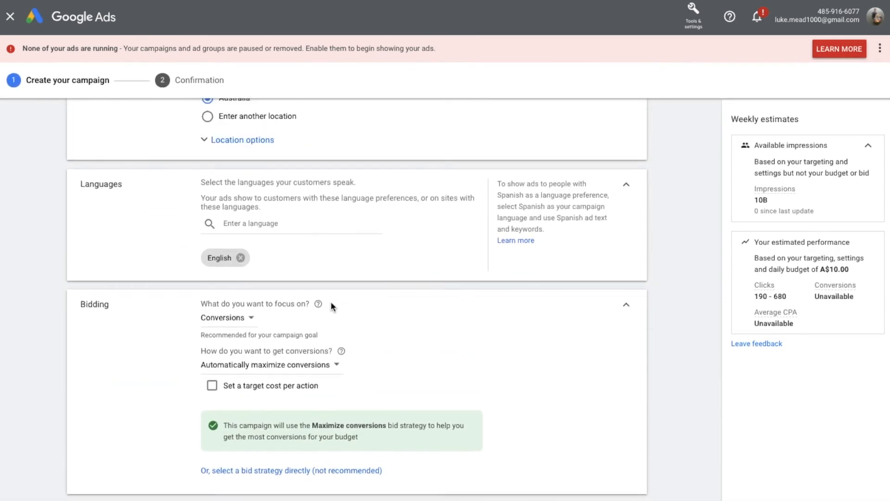
scroll(down, 3)
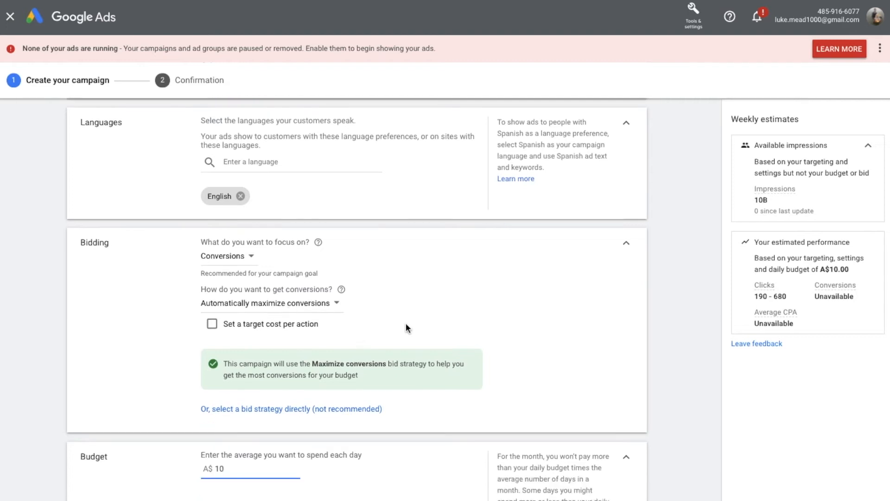
scroll(up, 3)
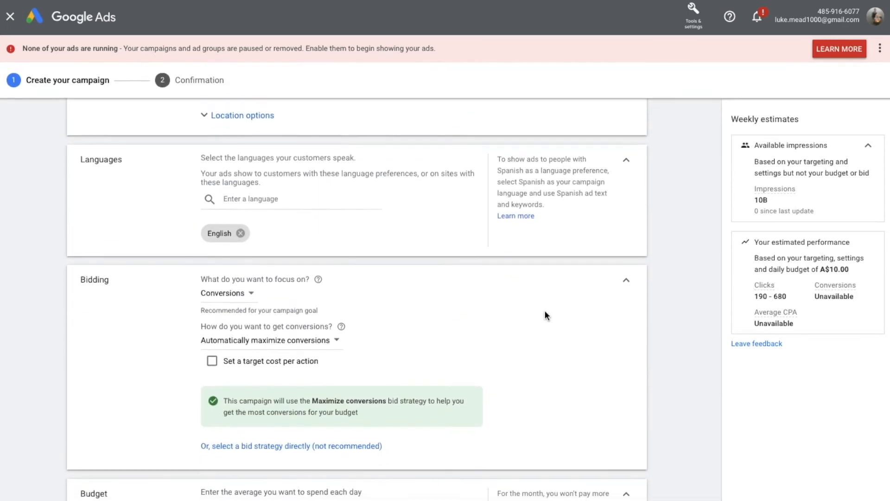
scroll(down, 3)
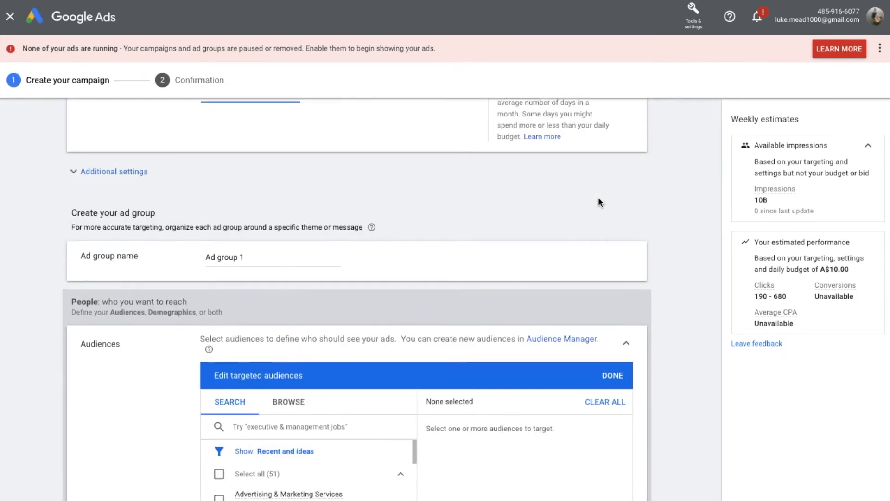
Replace the default 'Ad group 1' name with 'Australia Tinder'
triple_click(223, 256)
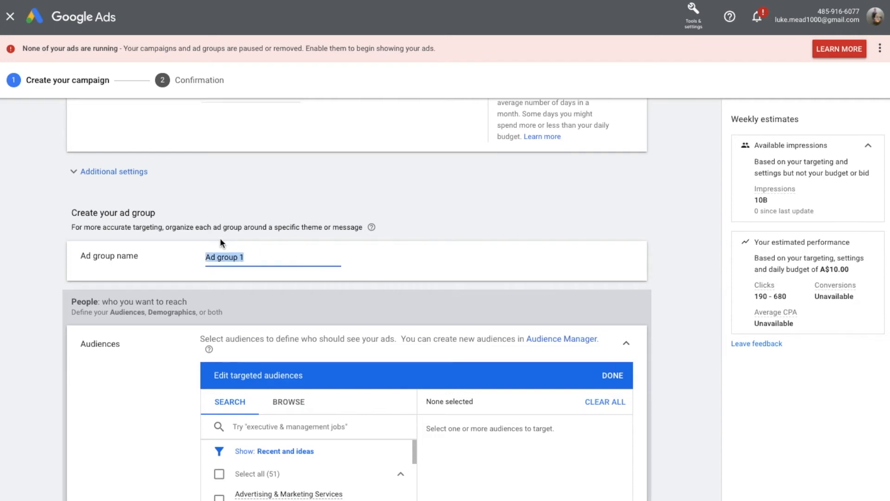
scroll(up, 3)
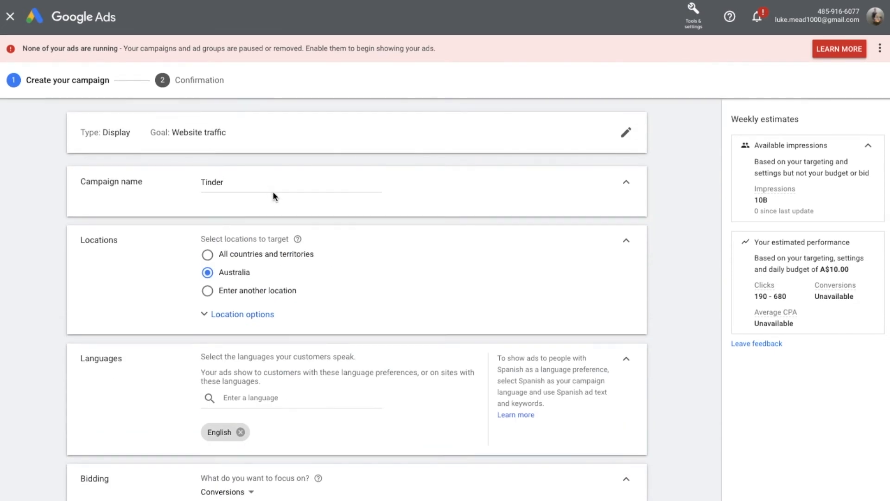
scroll(down, 3)
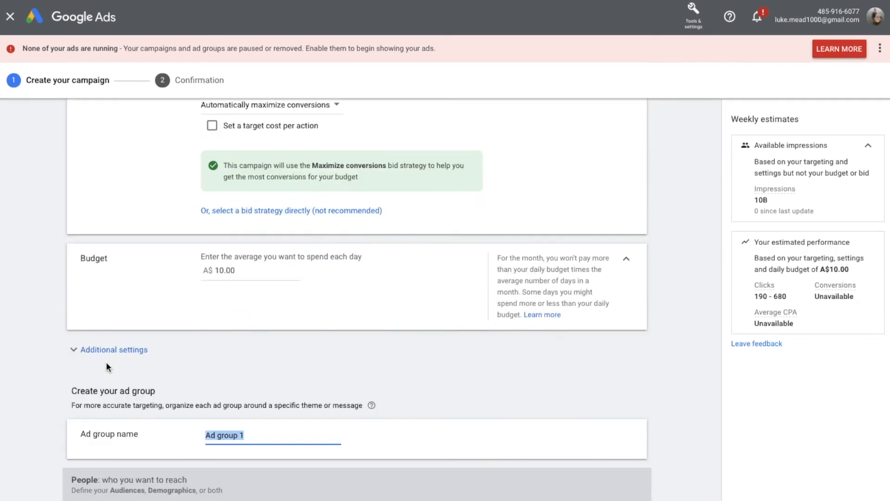
scroll(down, 3)
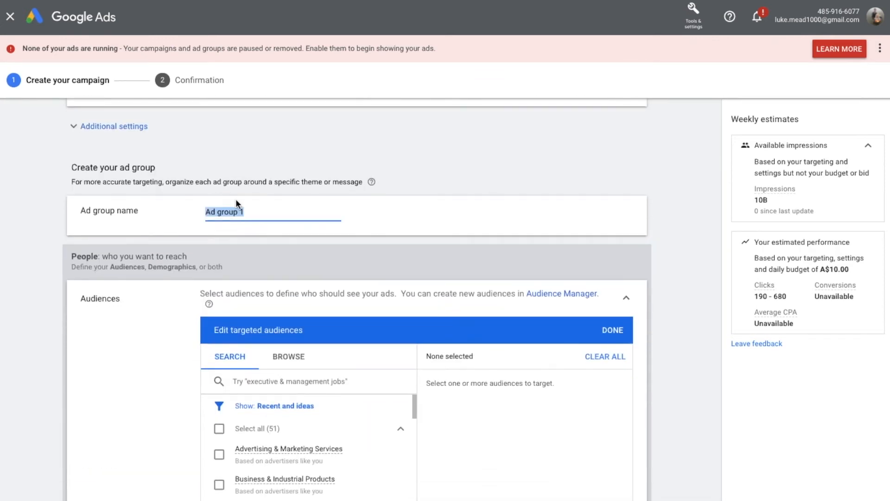
mouse_move(156, 194)
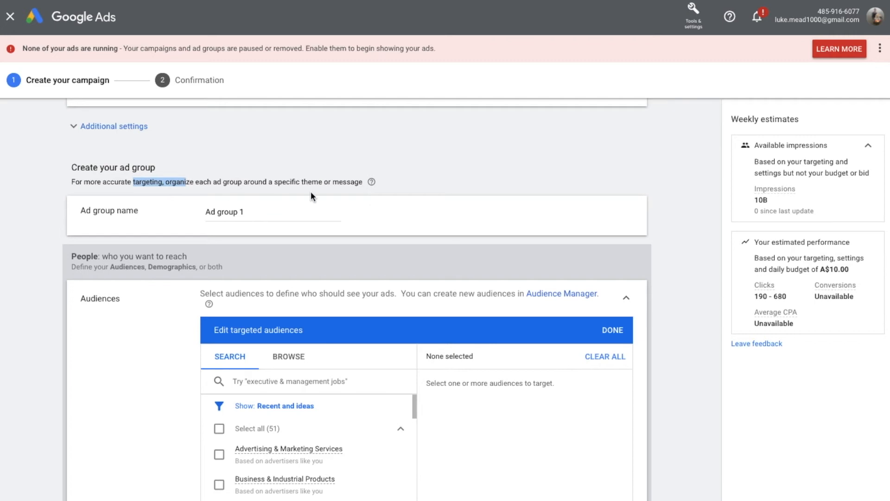
mouse_move(265, 298)
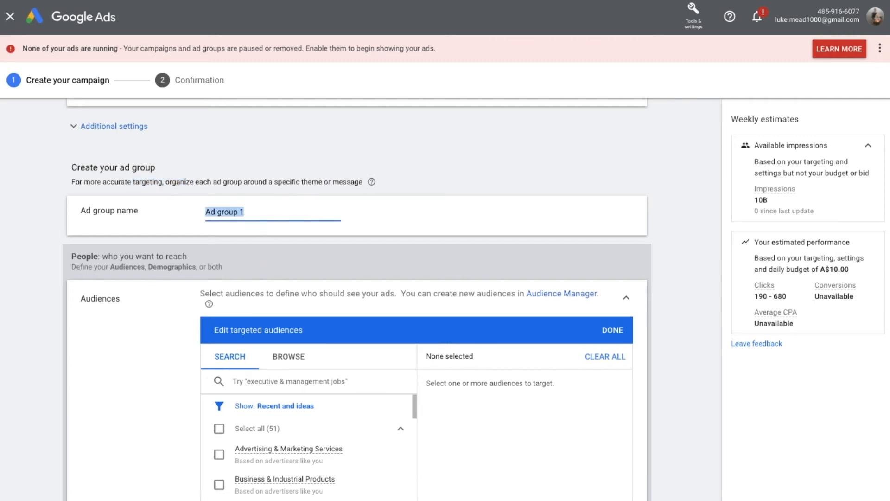
text(Australia T)
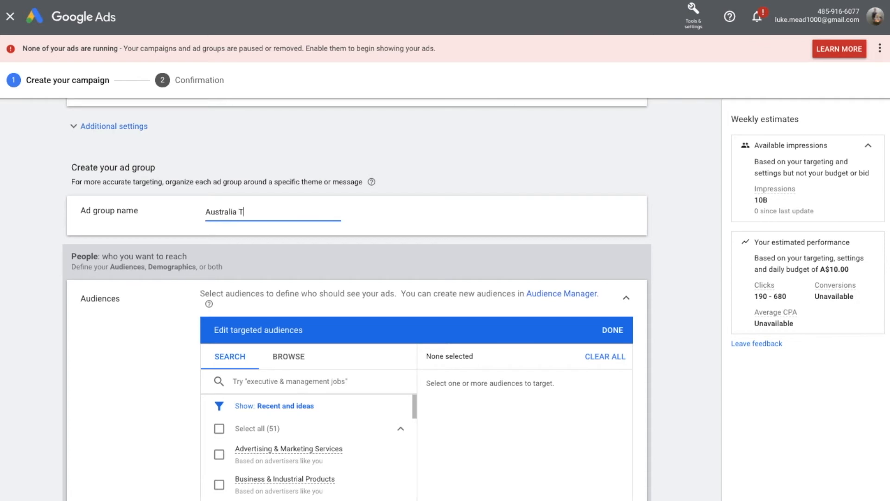
scroll(down, 3)
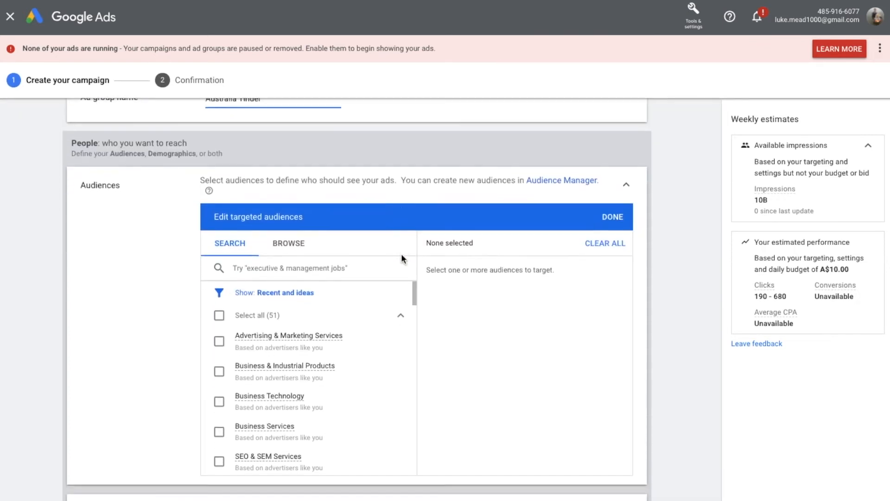
scroll(down, 3)
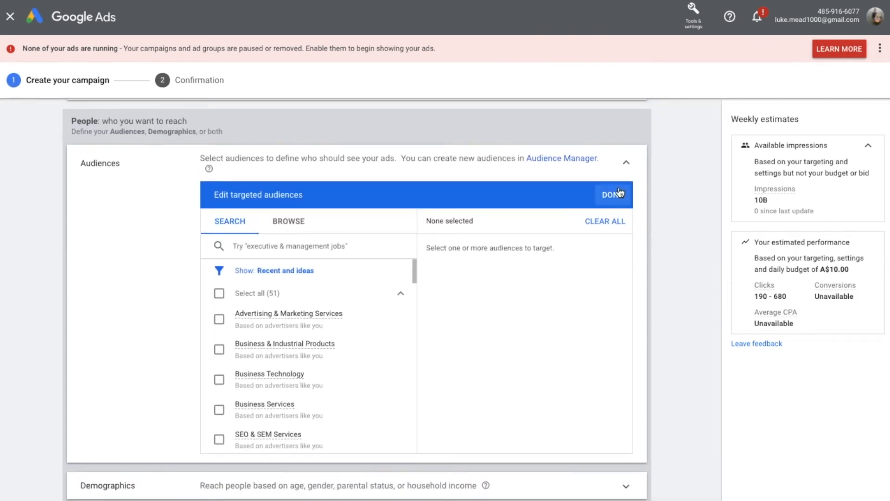
Confirm audience targeting with no audiences selected
click(612, 194)
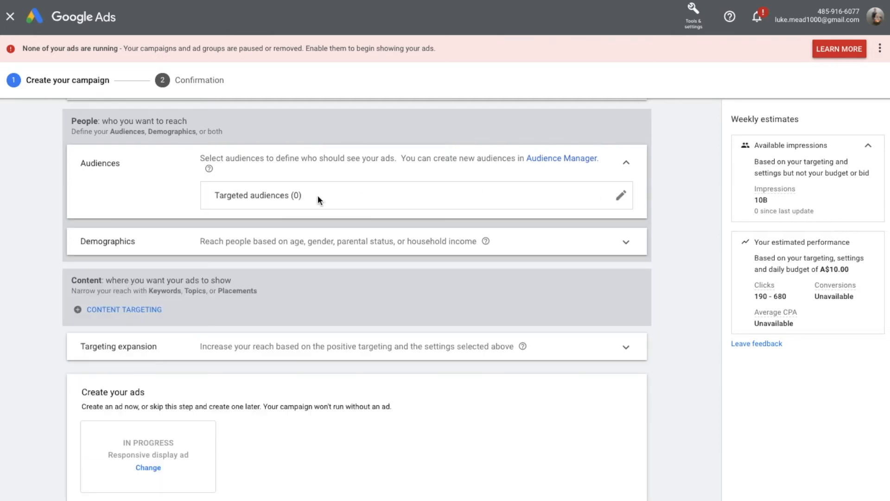
scroll(down, 3)
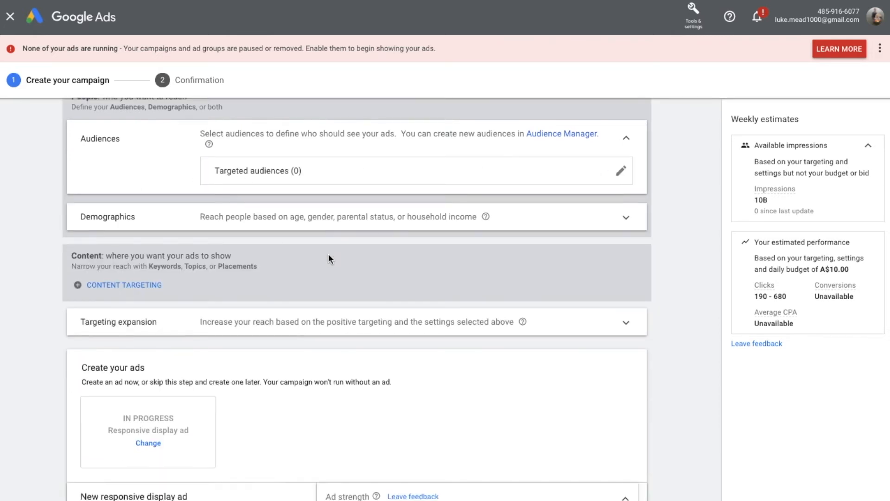
scroll(up, 3)
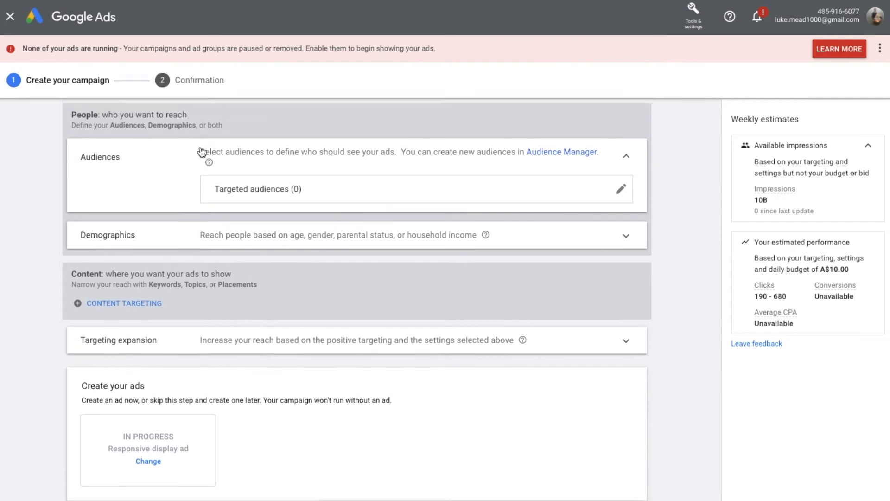
mouse_move(344, 240)
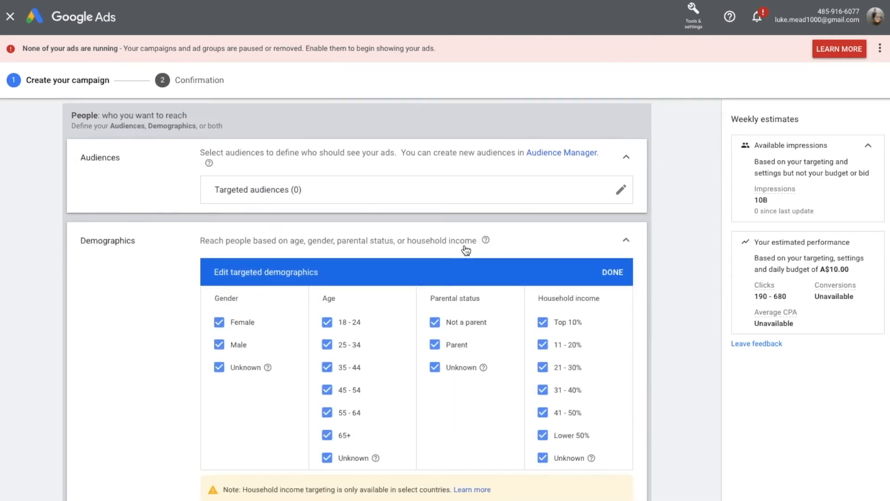
Keep every demographic group included and confirm the demographics
scroll(down, 3)
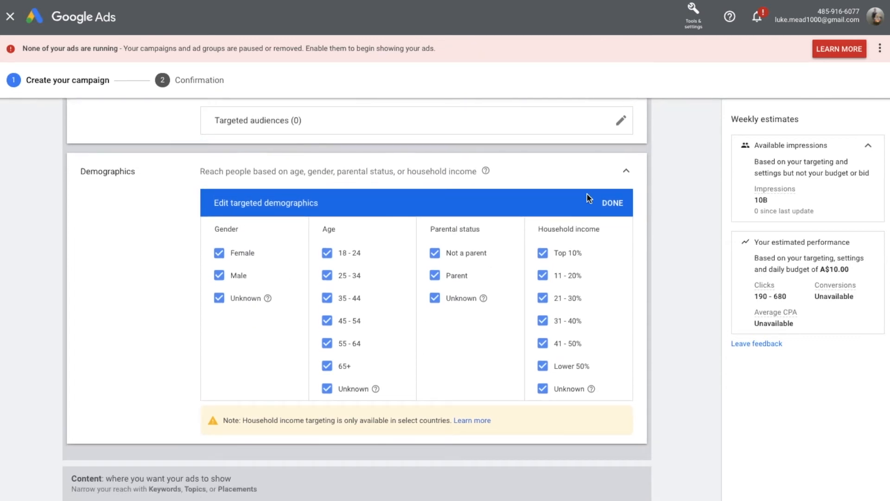
click(612, 202)
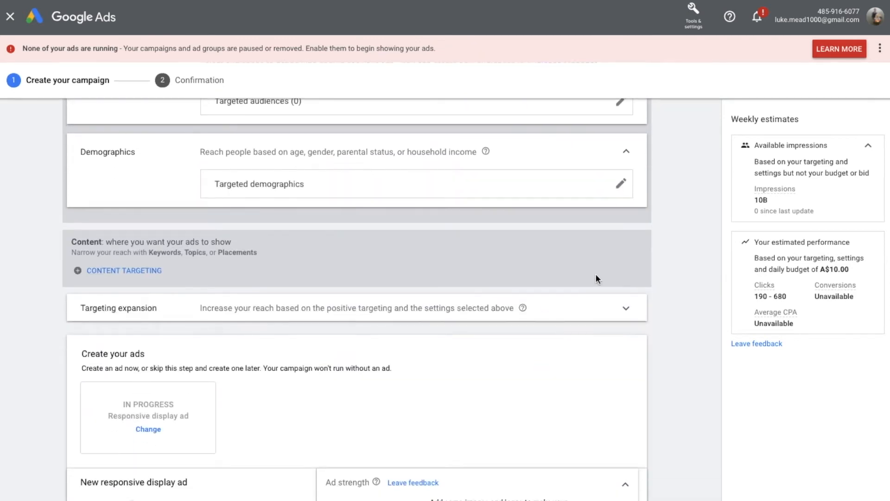
scroll(down, 3)
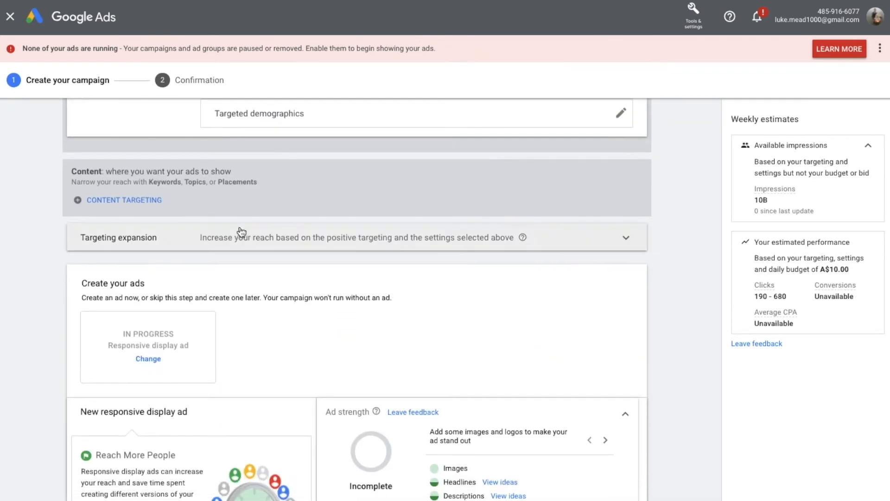
scroll(down, 3)
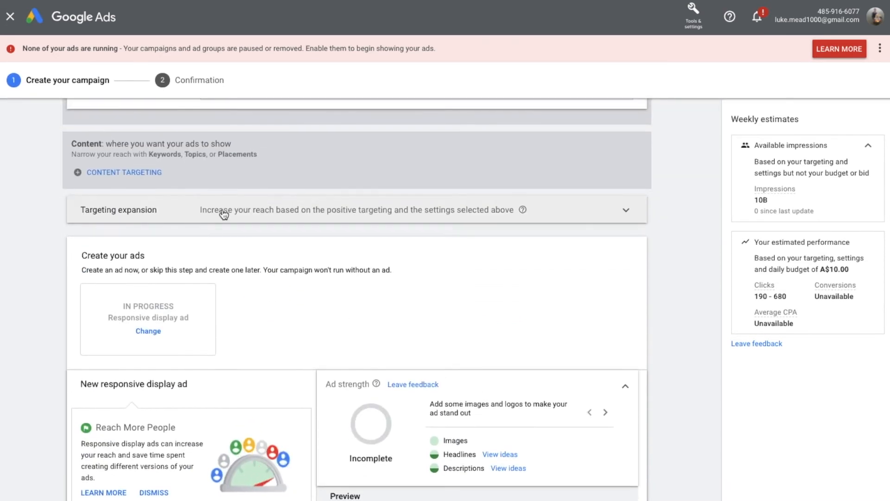
Leave targeting expansion unchanged and show the Keywords/Topics/Placements content targeting options
click(626, 209)
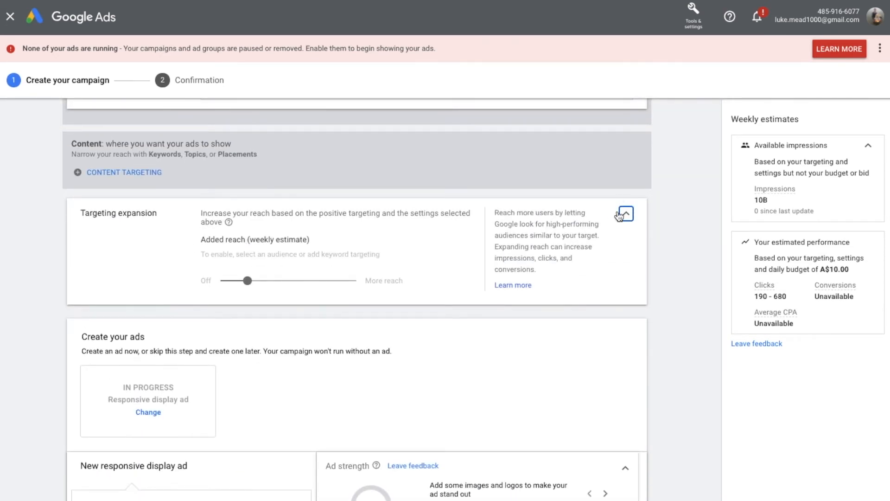
click(624, 215)
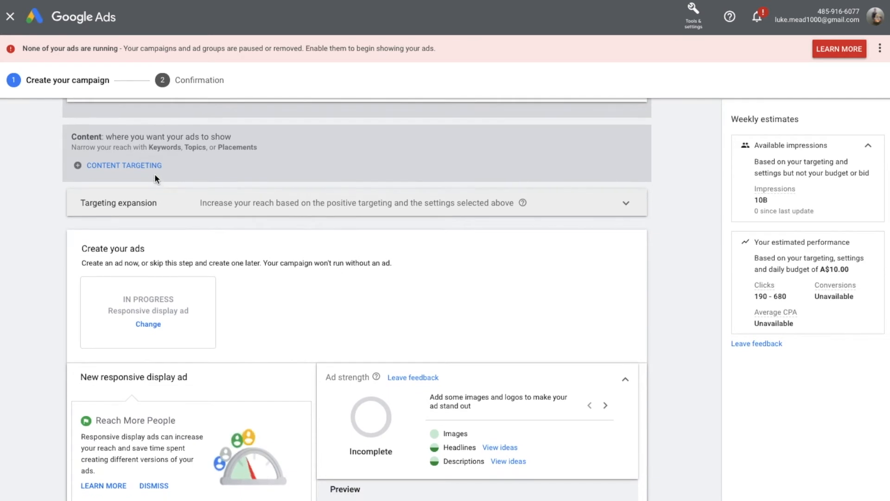
click(124, 165)
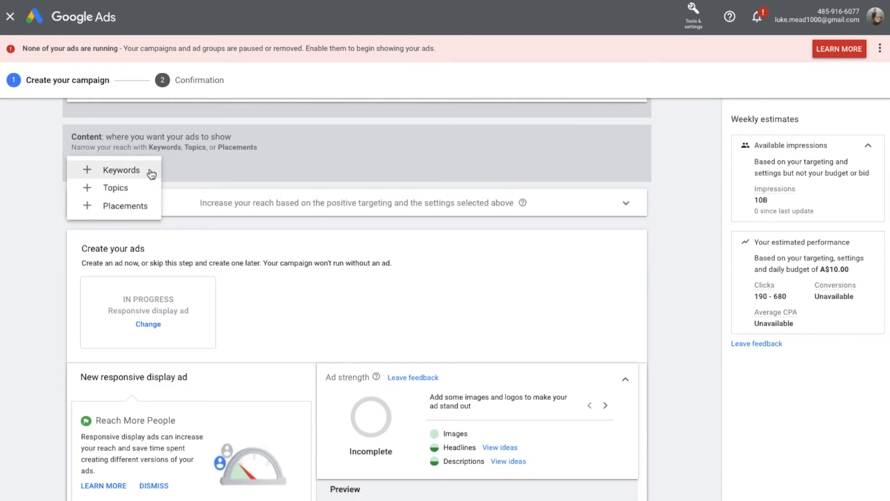
mouse_move(147, 205)
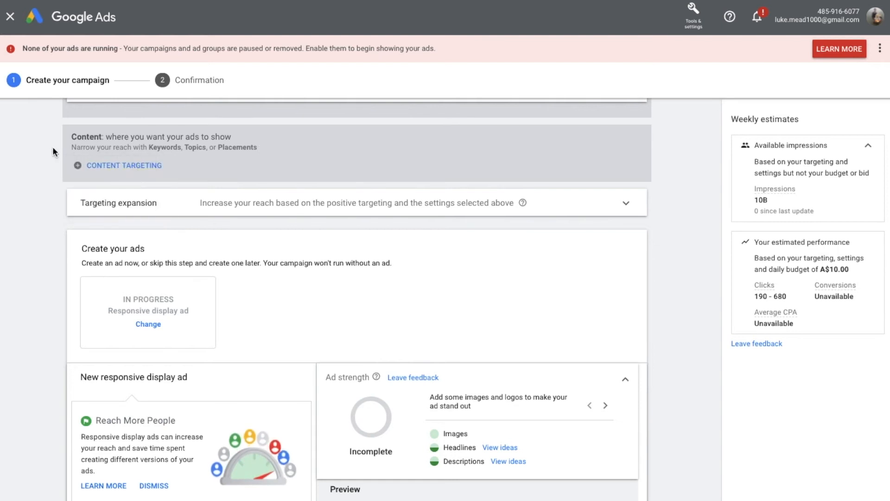
click(124, 165)
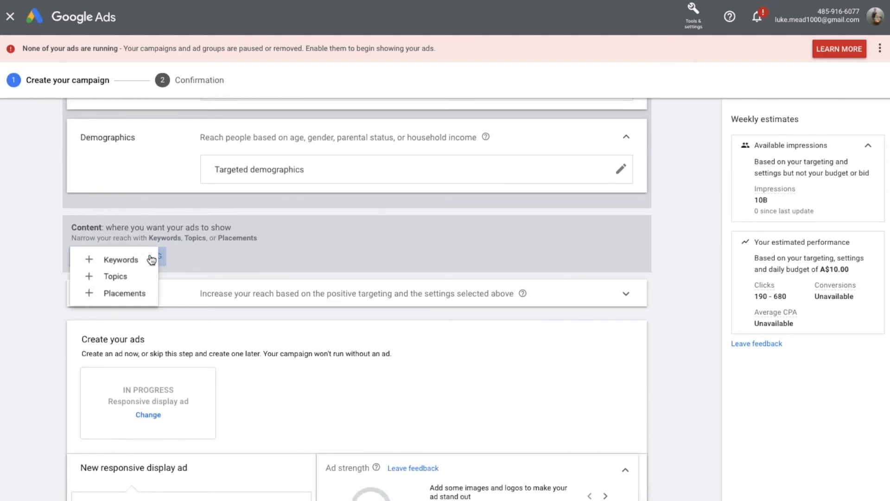
mouse_move(125, 296)
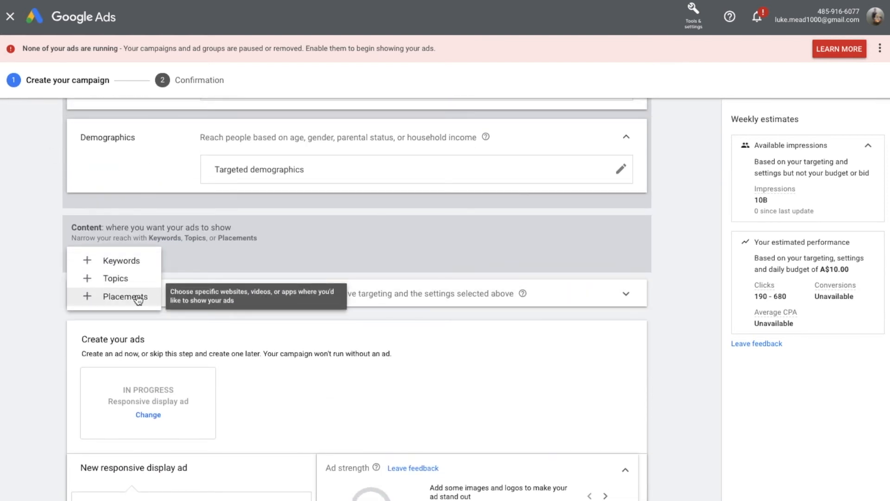
Target app placements by searching 'Tinder' and selecting both Tinder apps
click(121, 296)
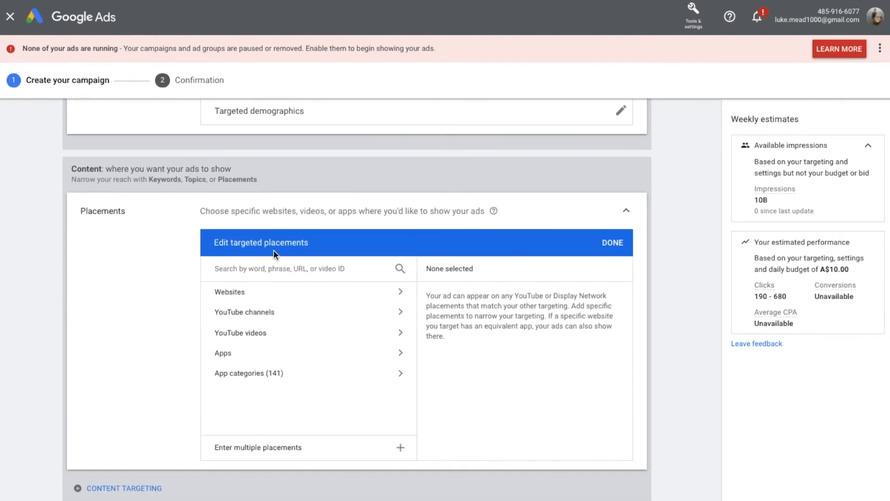
mouse_move(230, 292)
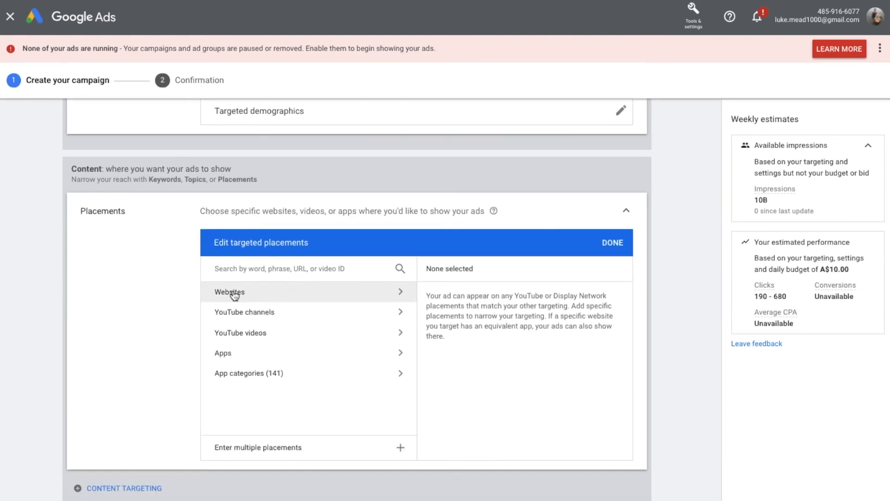
mouse_move(240, 332)
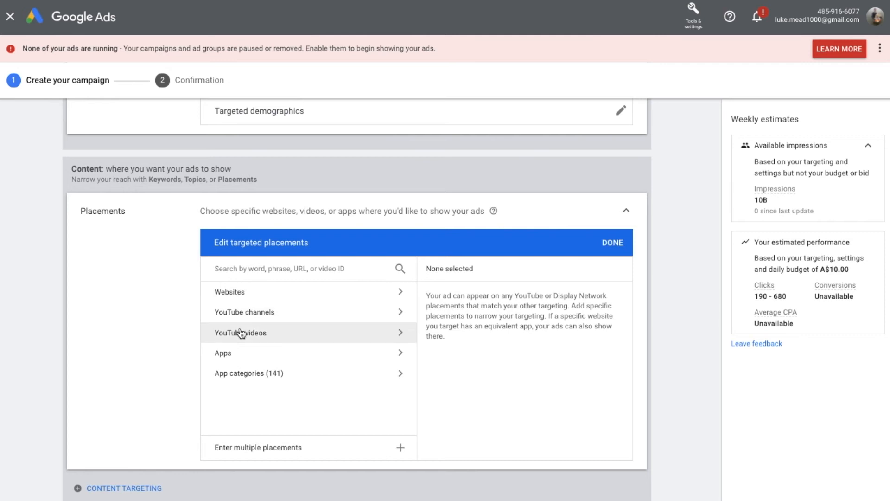
mouse_move(305, 373)
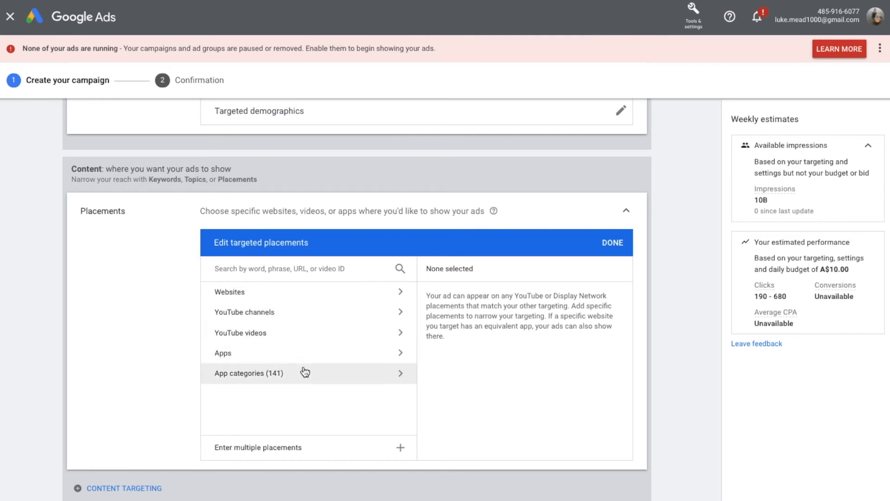
mouse_move(316, 352)
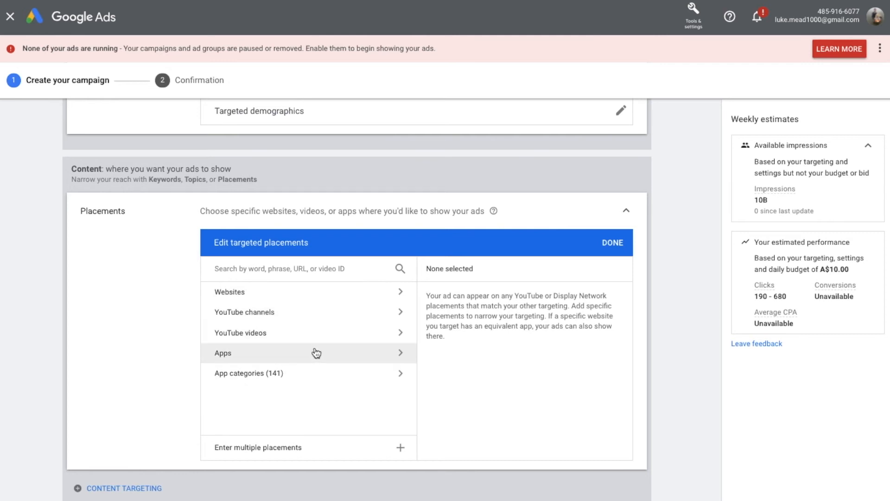
click(309, 352)
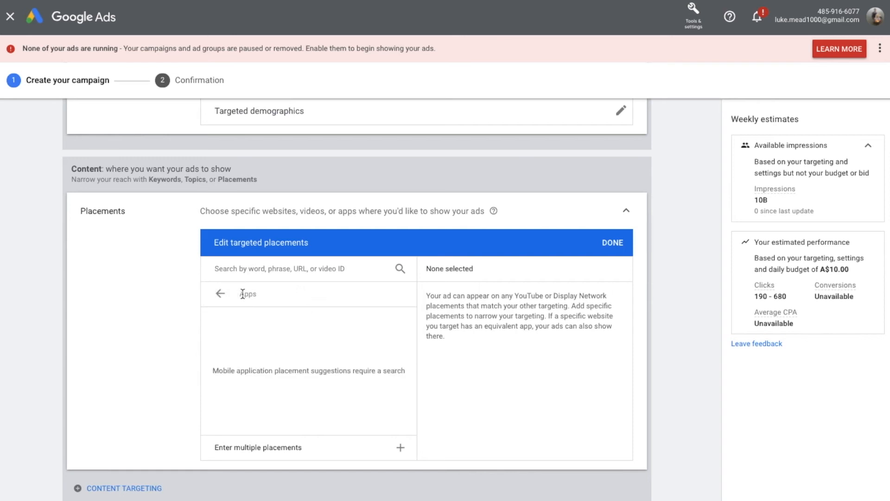
text(Timde)
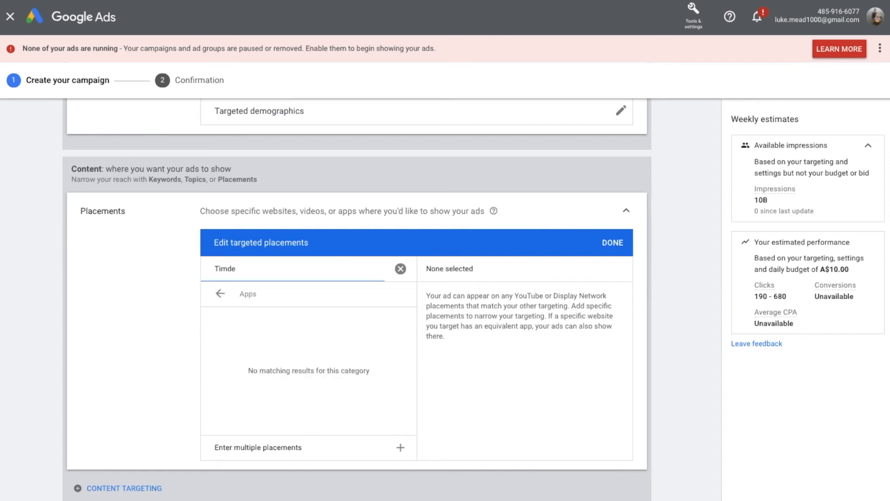
text(Tinder)
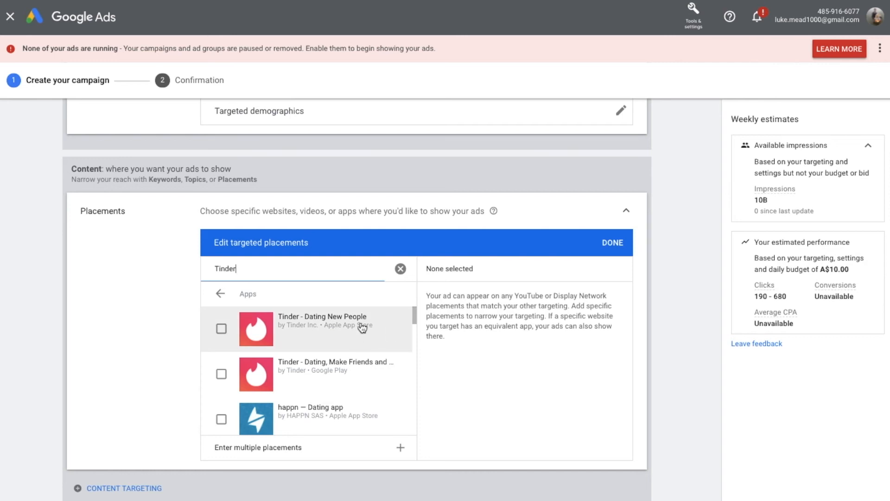
mouse_move(326, 332)
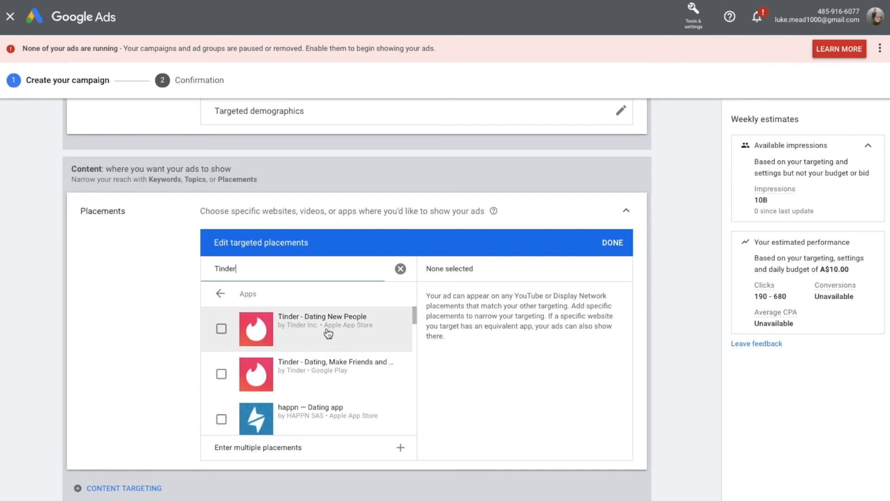
mouse_move(223, 391)
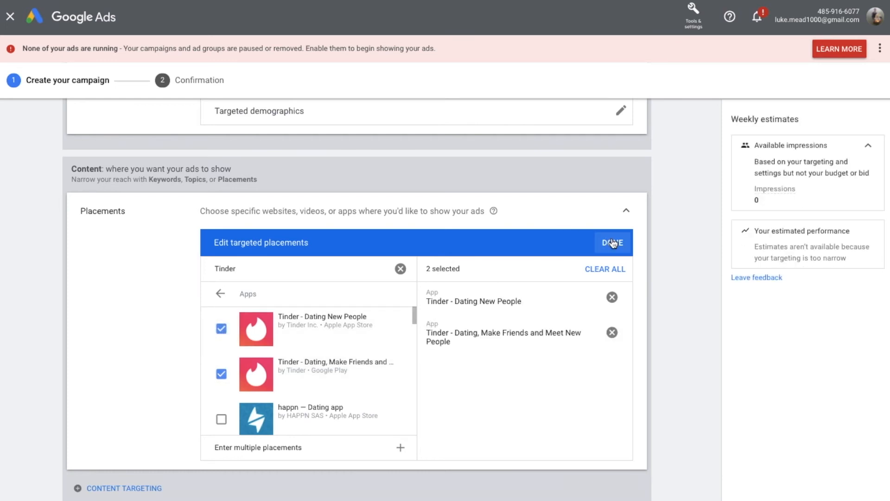
click(612, 242)
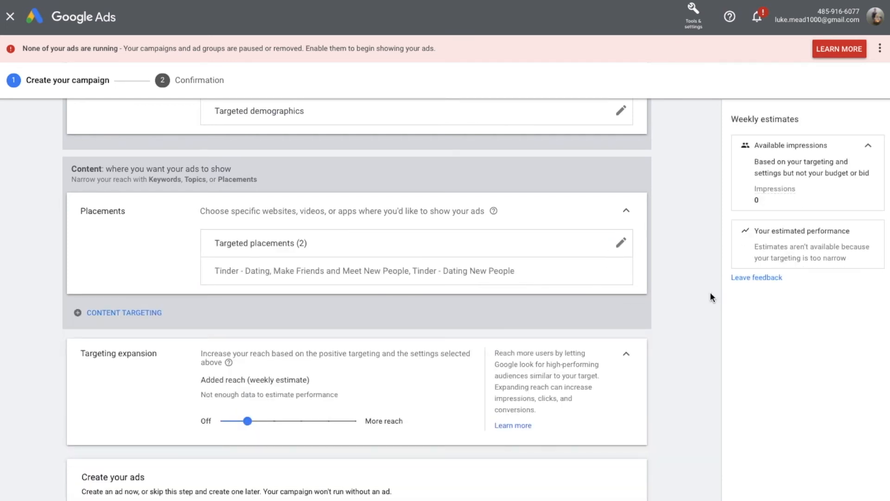
scroll(down, 3)
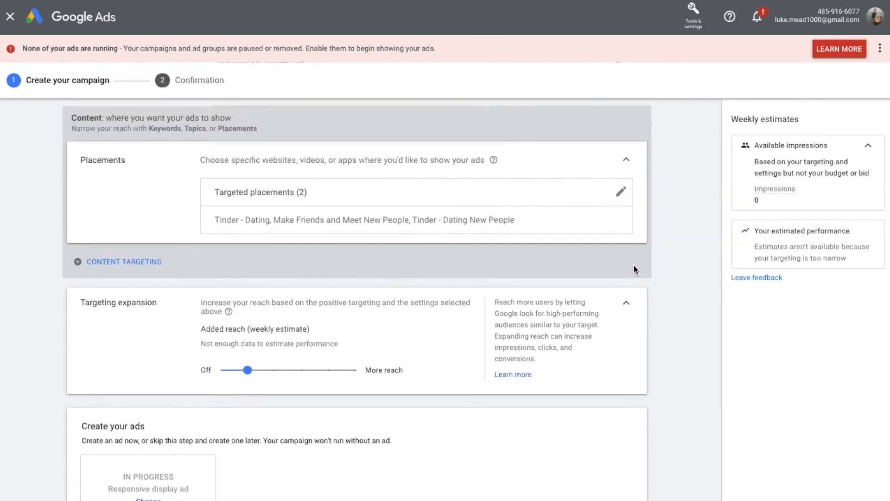
scroll(down, 3)
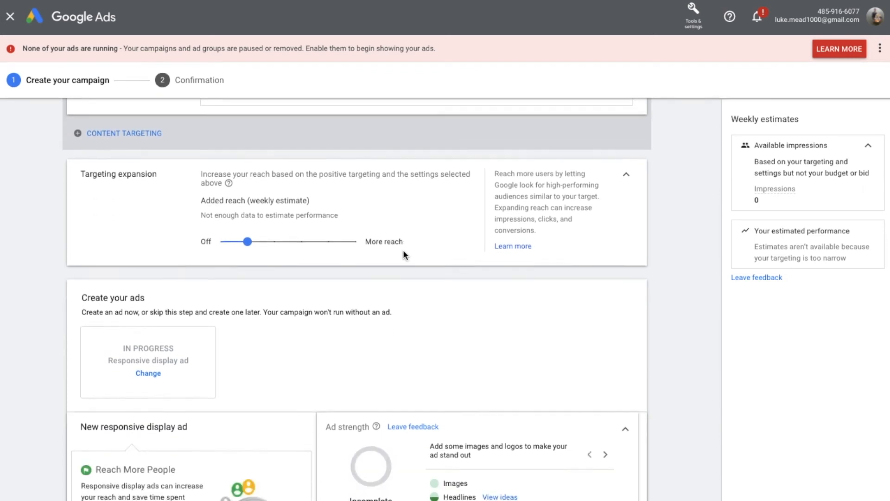
scroll(down, 3)
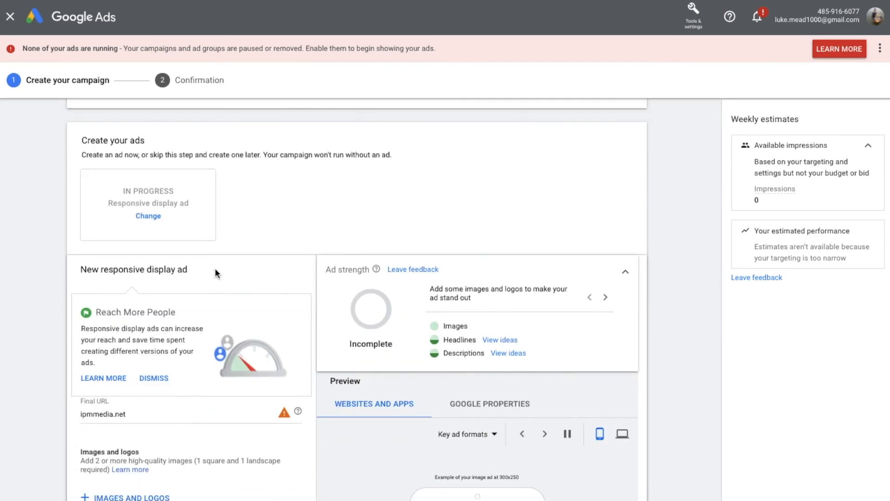
scroll(down, 3)
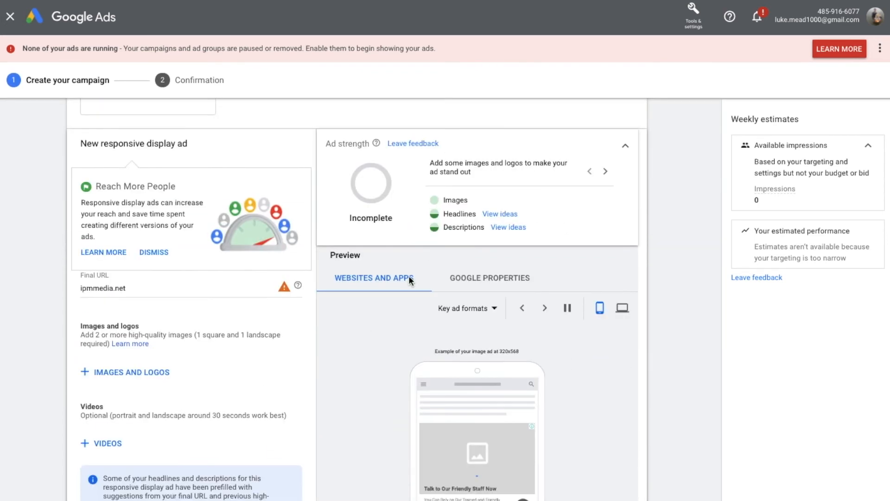
scroll(down, 3)
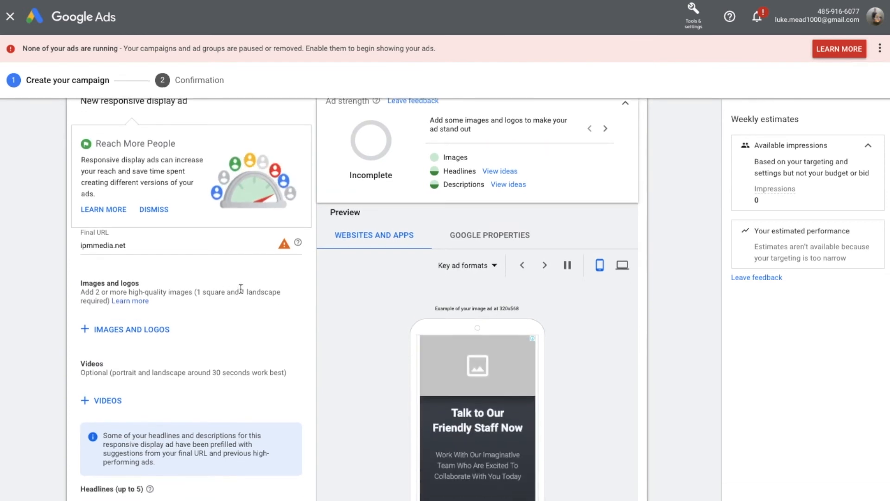
scroll(down, 3)
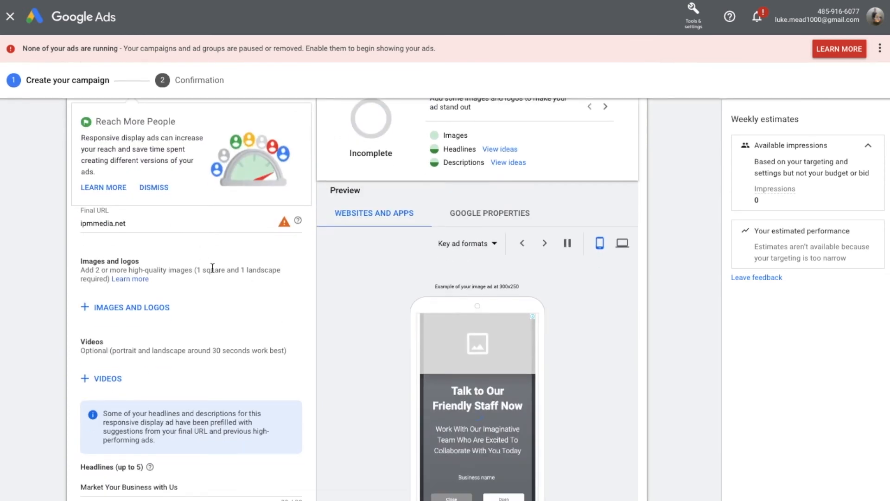
scroll(down, 3)
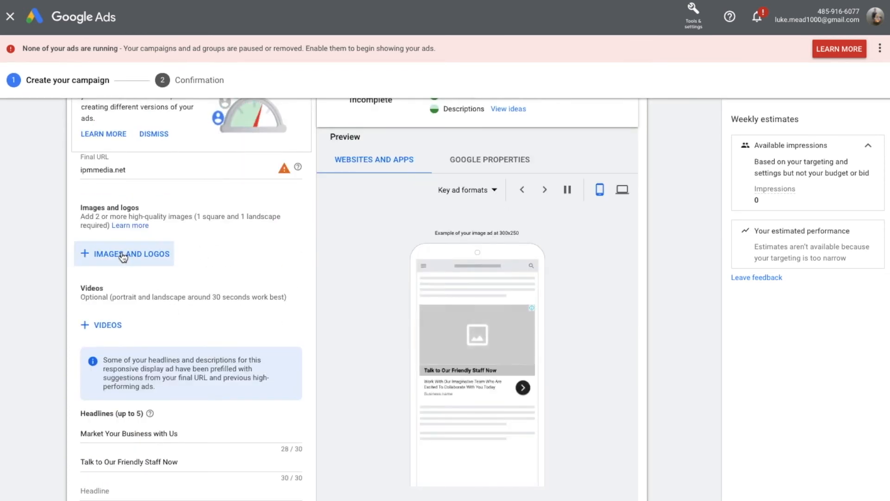
scroll(down, 3)
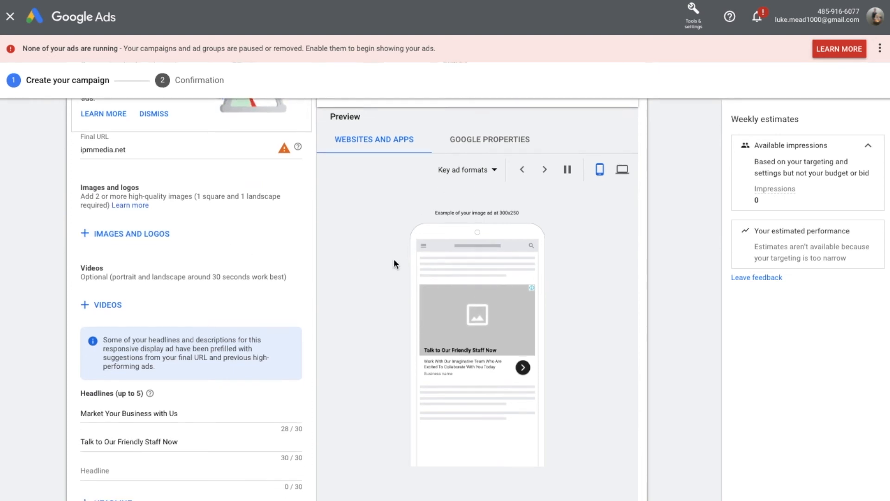
scroll(down, 3)
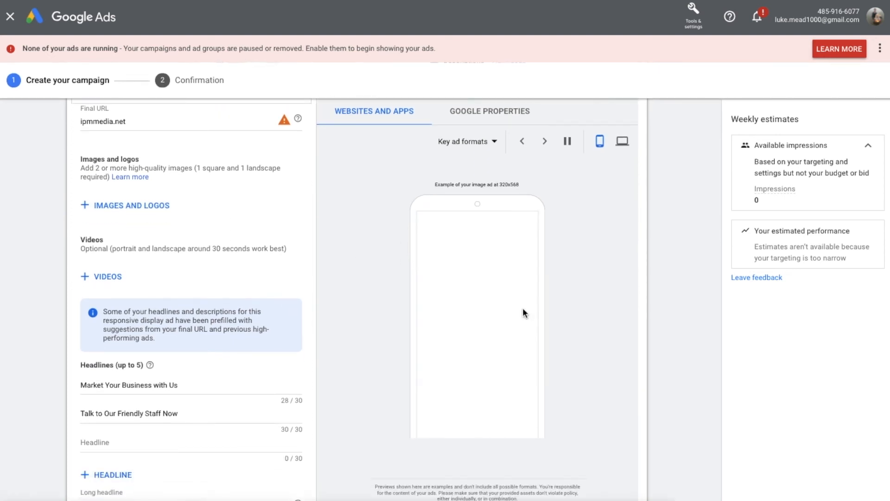
scroll(down, 3)
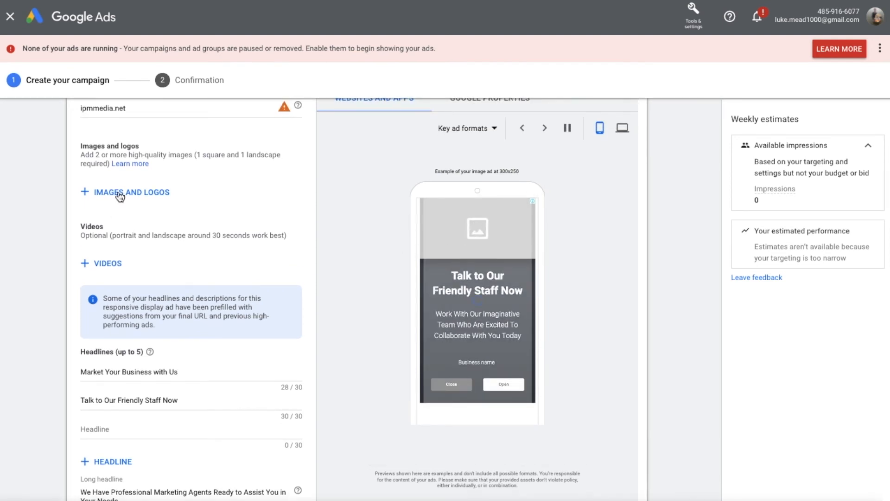
Open the images and logos picker so it scans ipmmedia.net for usable images
click(130, 192)
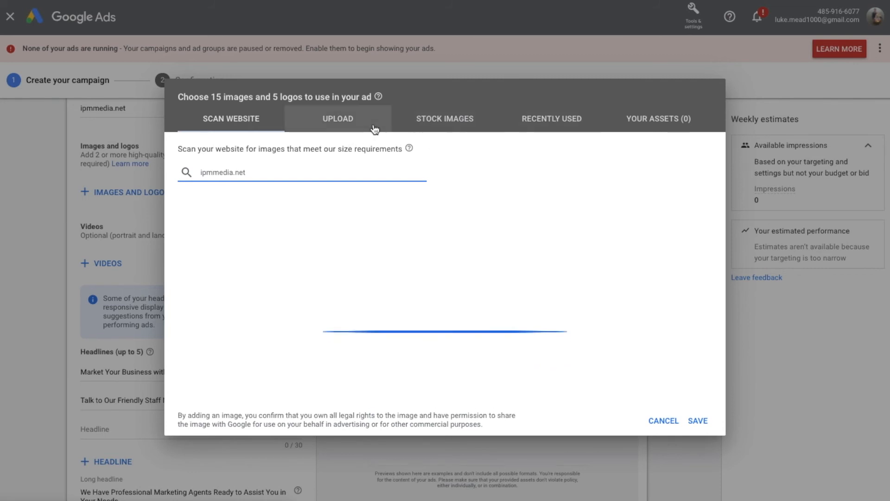
mouse_move(444, 118)
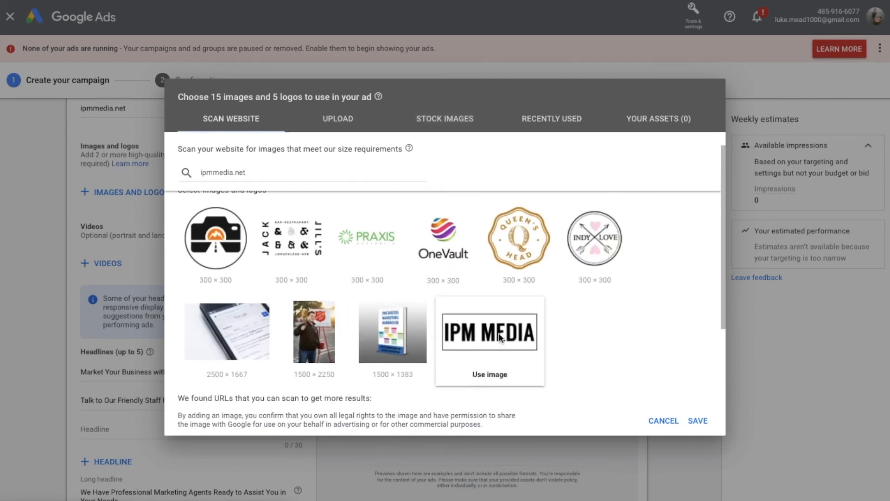
Pick the IPM Media logo with 1:1 and 4:1 crops, and the phone photo at 1.91:1 and 1:1
click(489, 373)
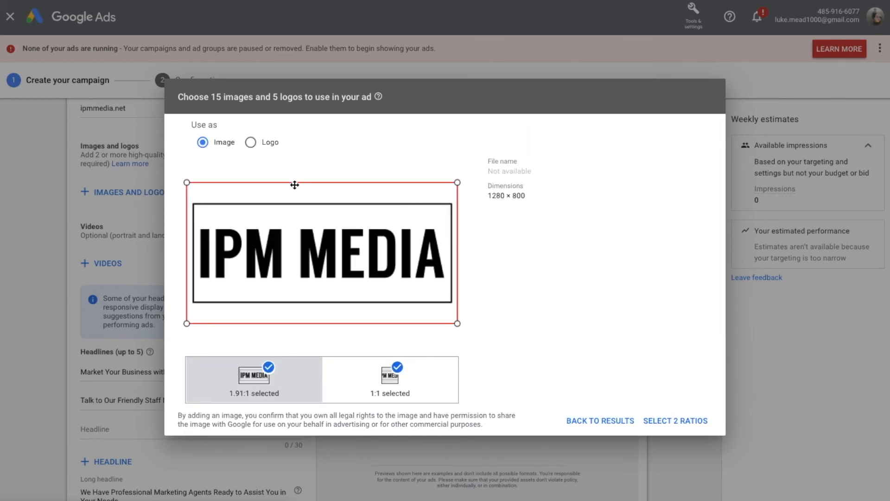
click(250, 142)
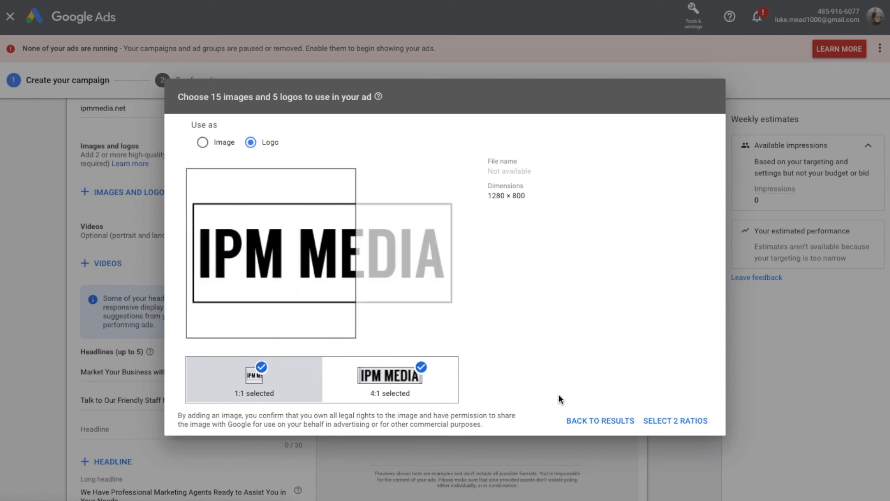
mouse_move(701, 357)
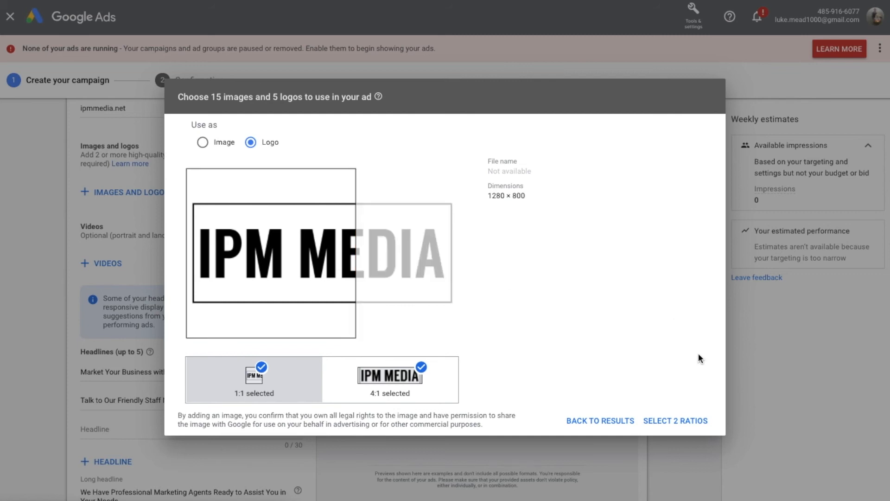
mouse_move(376, 392)
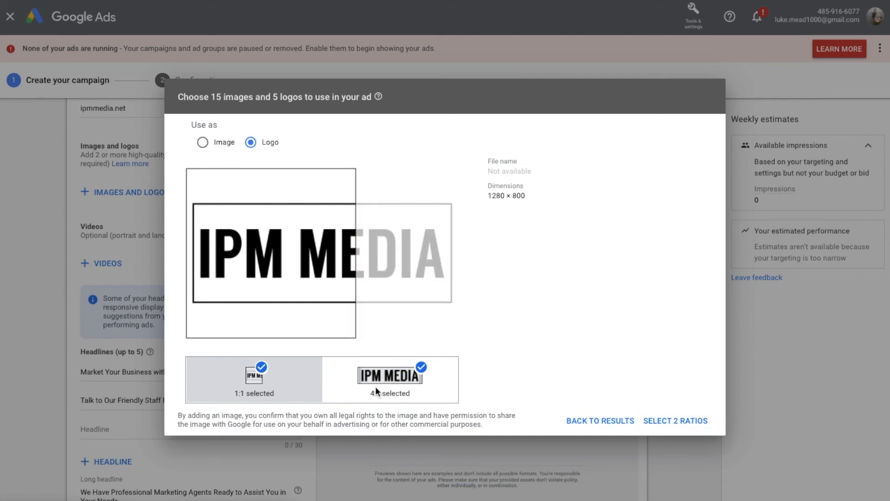
click(390, 375)
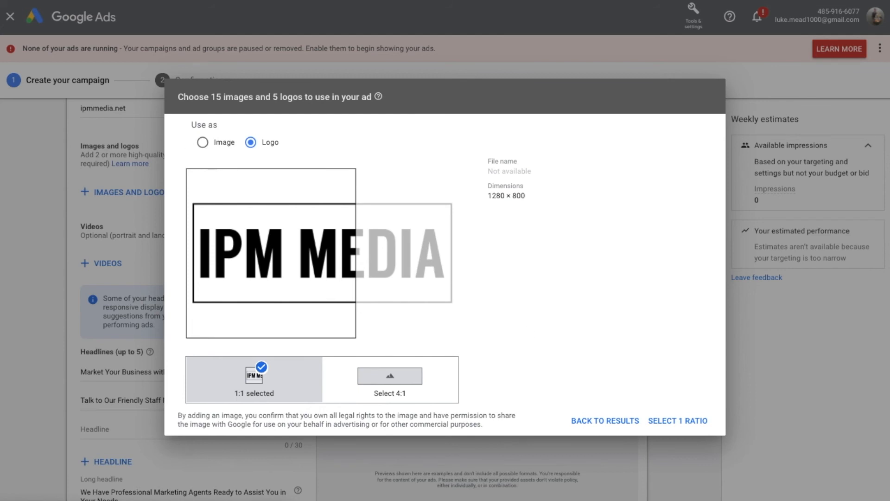
click(604, 421)
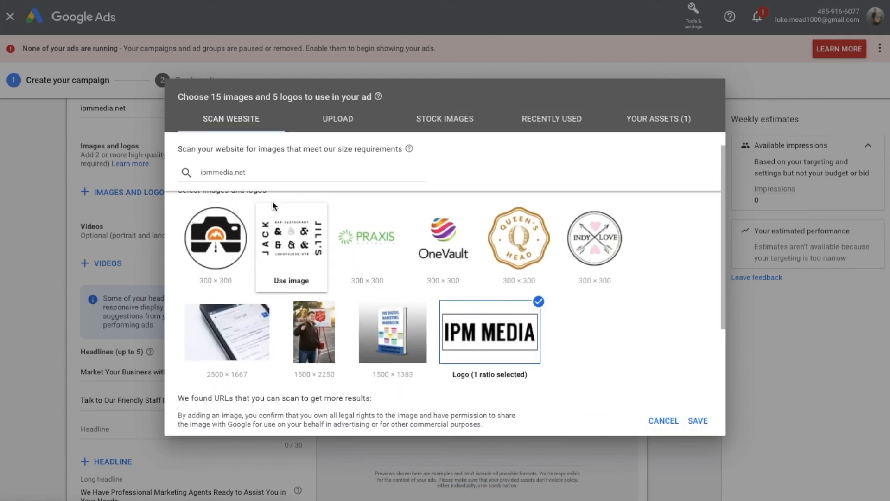
mouse_move(367, 239)
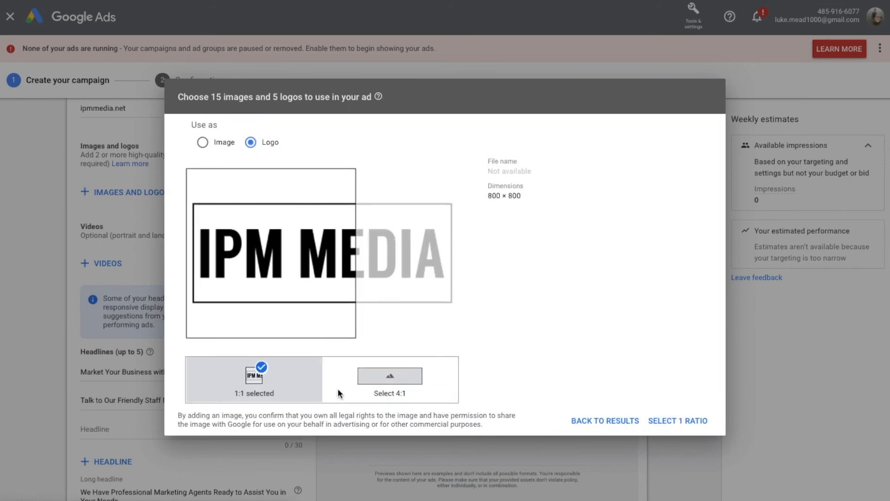
click(389, 375)
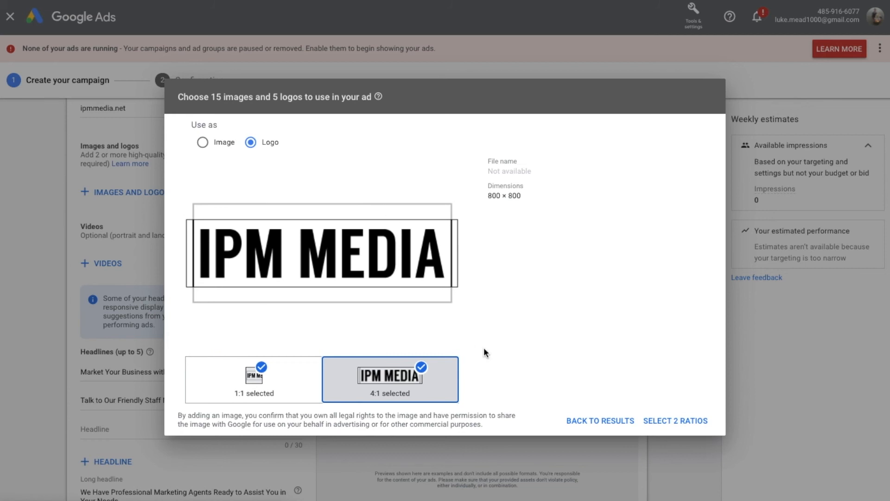
click(599, 420)
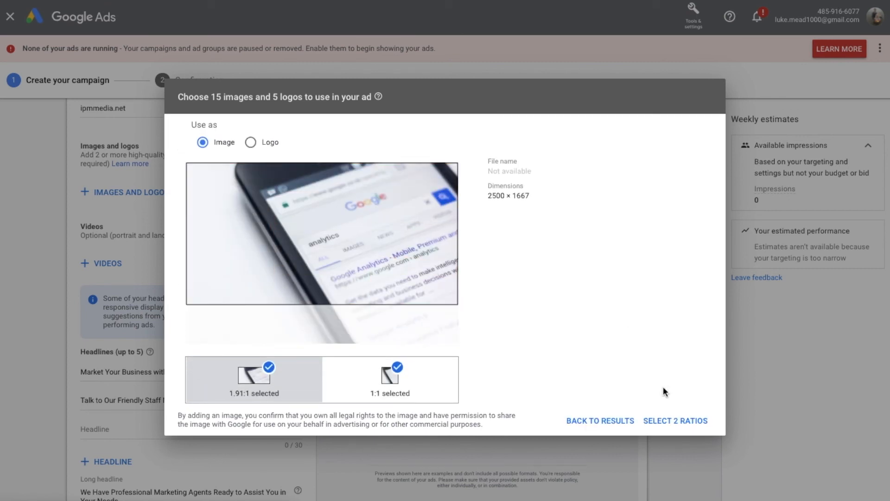
click(675, 421)
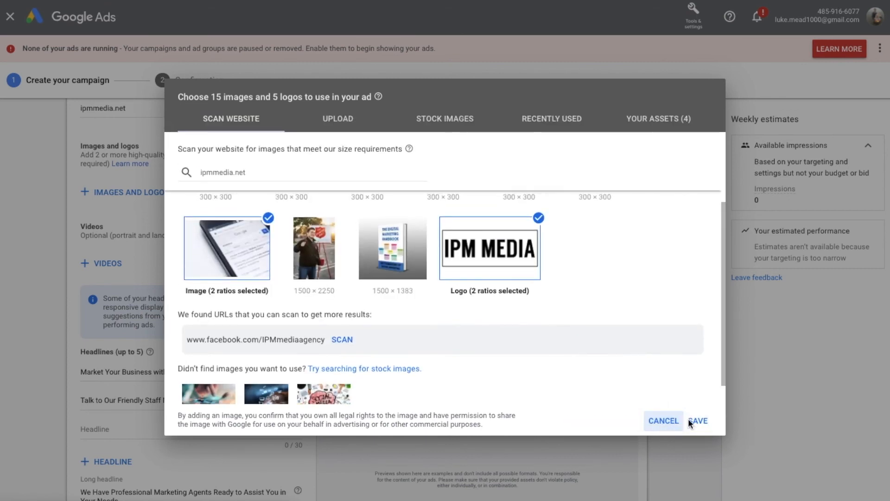
Save the four chosen image and logo assets, then review them in the ad form and preview
click(698, 420)
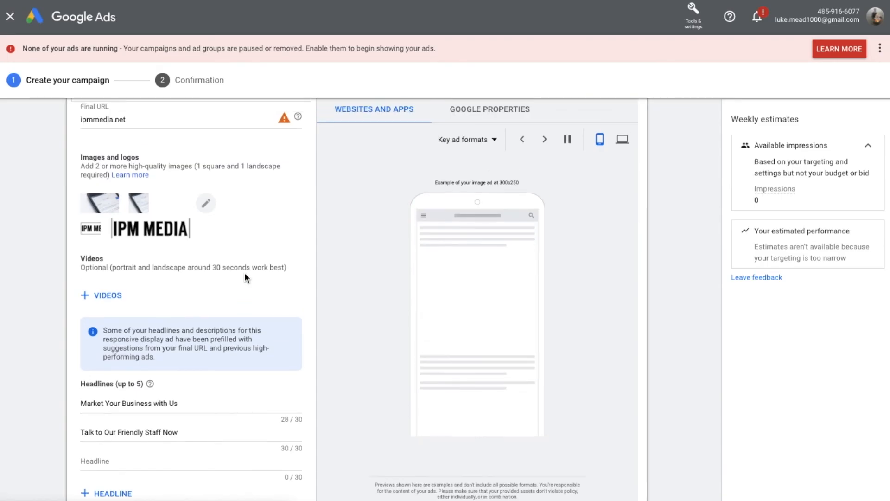
scroll(down, 3)
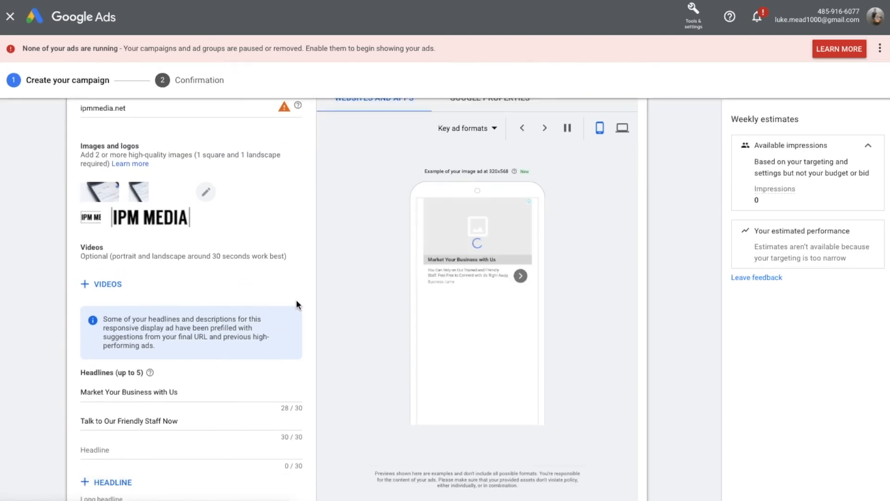
scroll(down, 3)
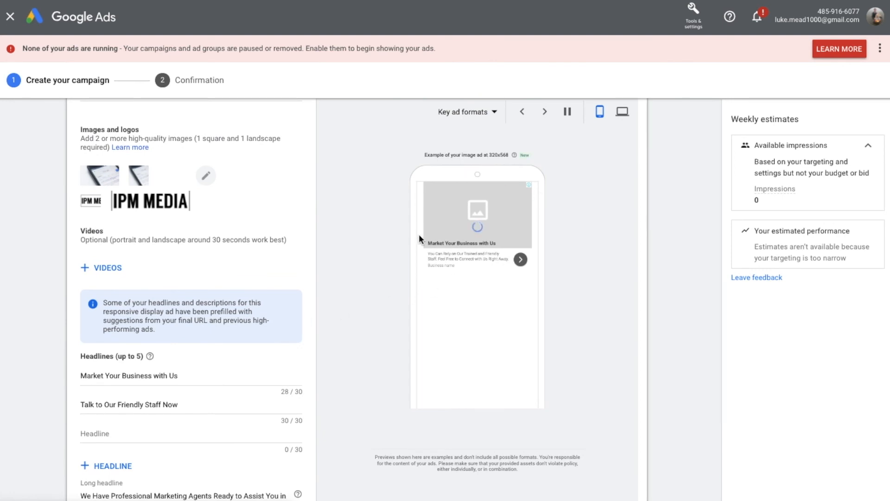
mouse_move(426, 274)
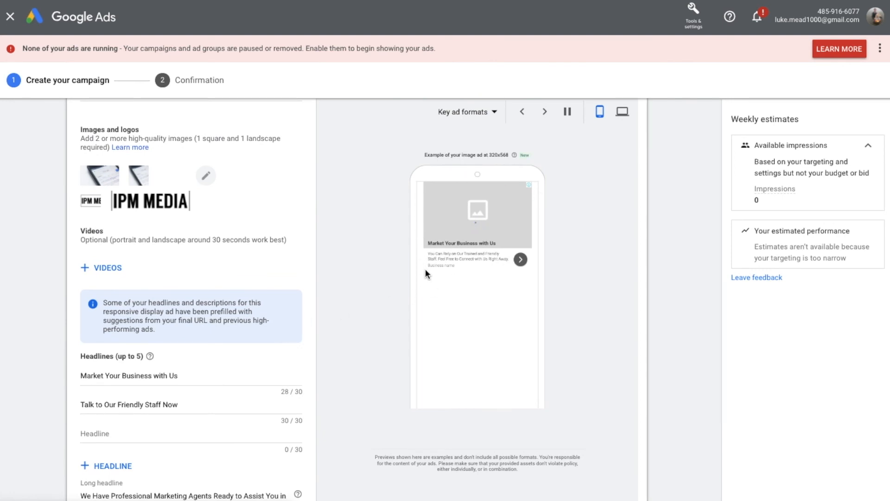
scroll(down, 3)
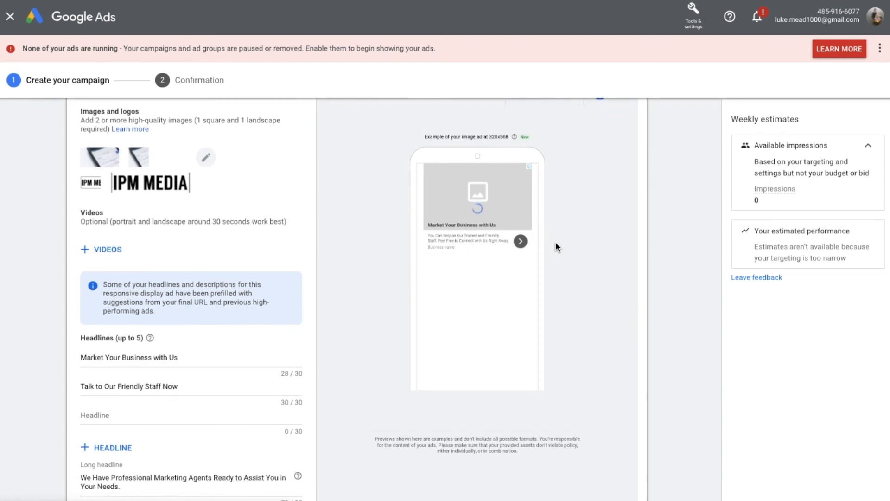
scroll(down, 3)
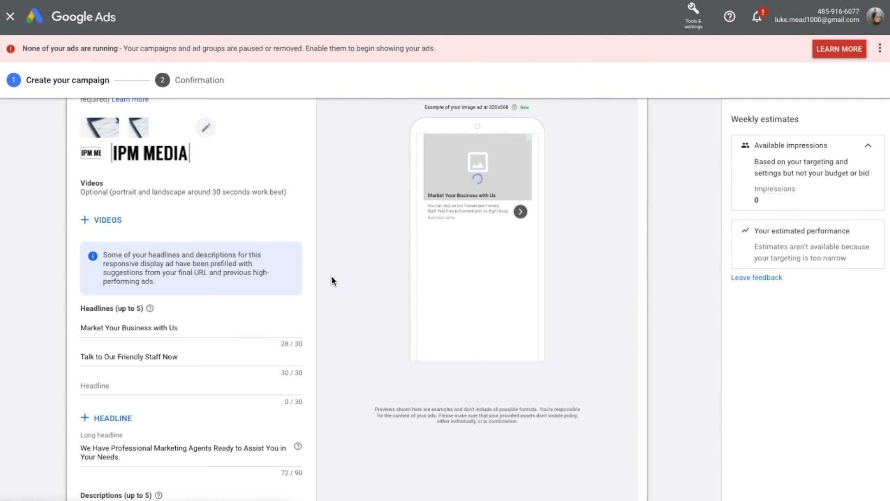
scroll(down, 3)
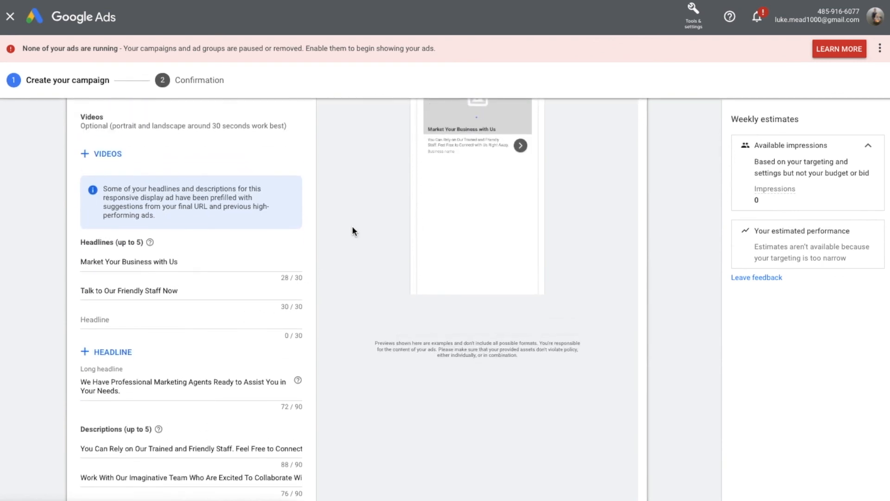
scroll(up, 3)
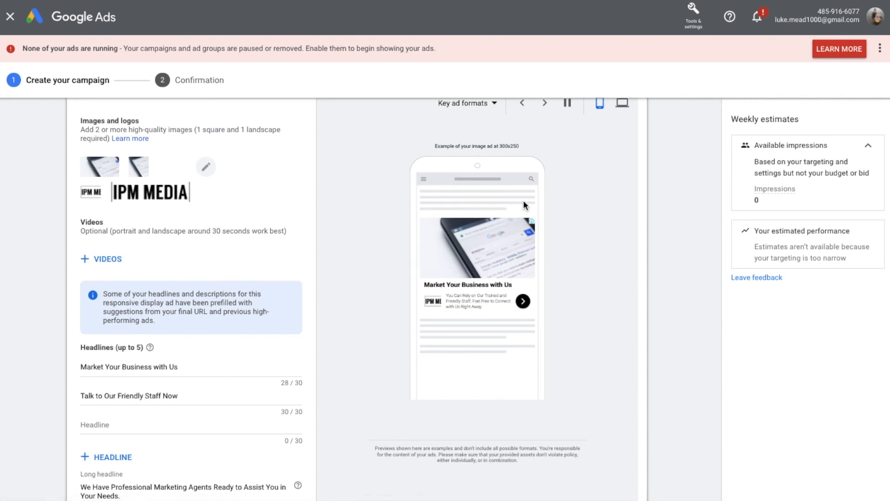
scroll(up, 3)
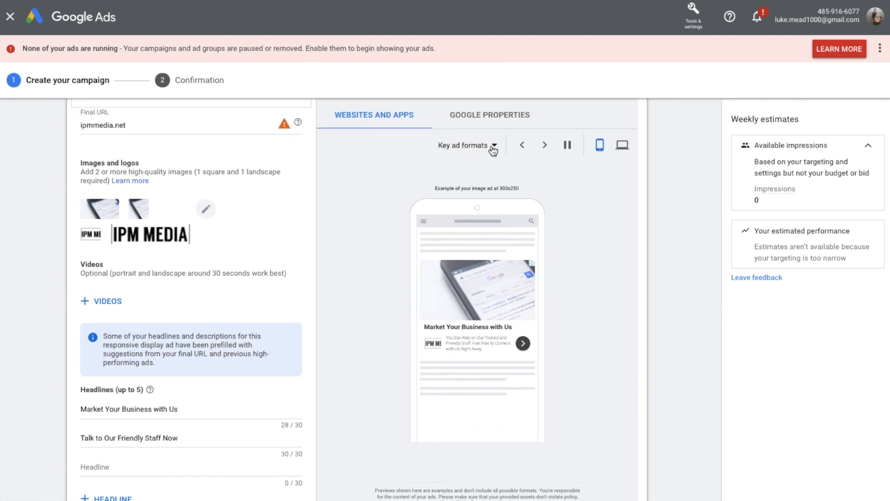
click(484, 146)
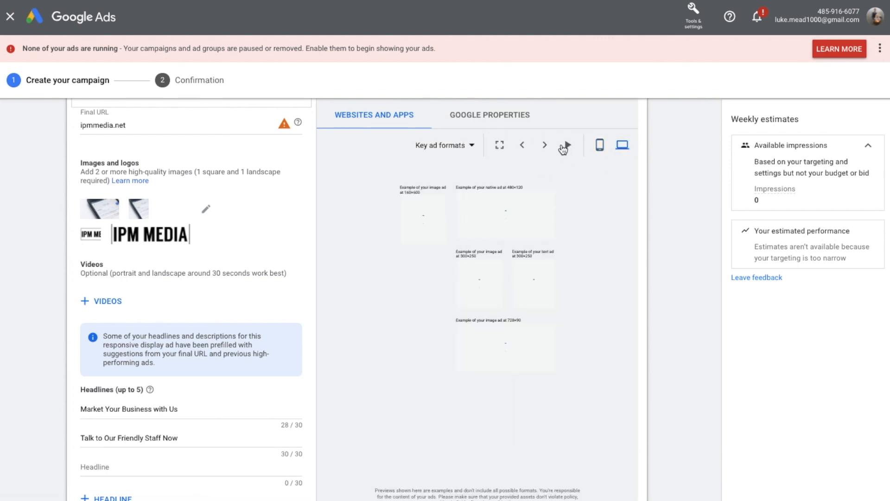
click(544, 145)
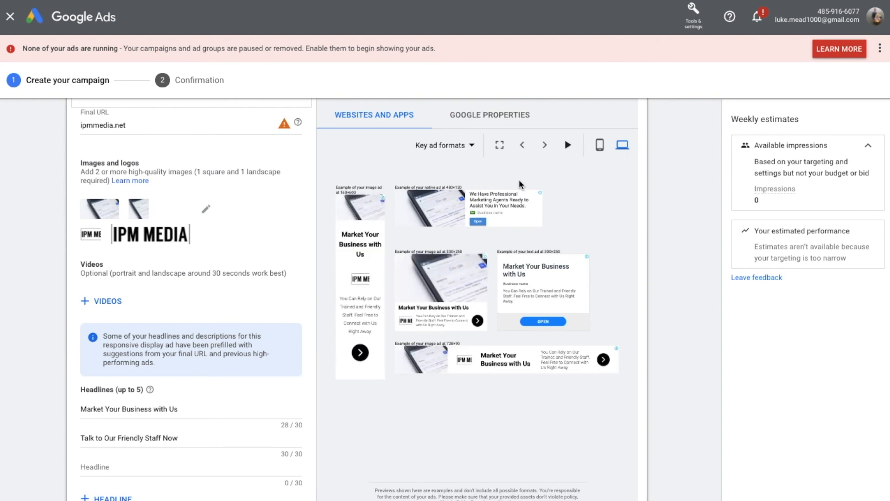
mouse_move(519, 338)
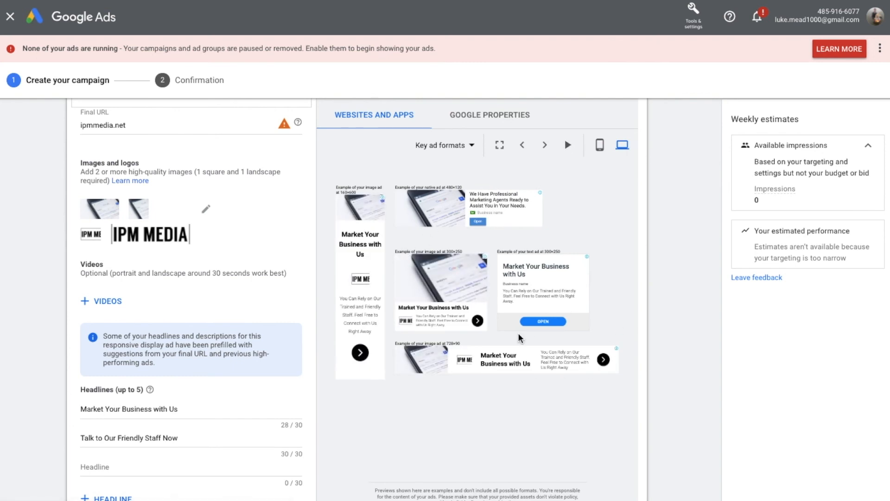
click(600, 145)
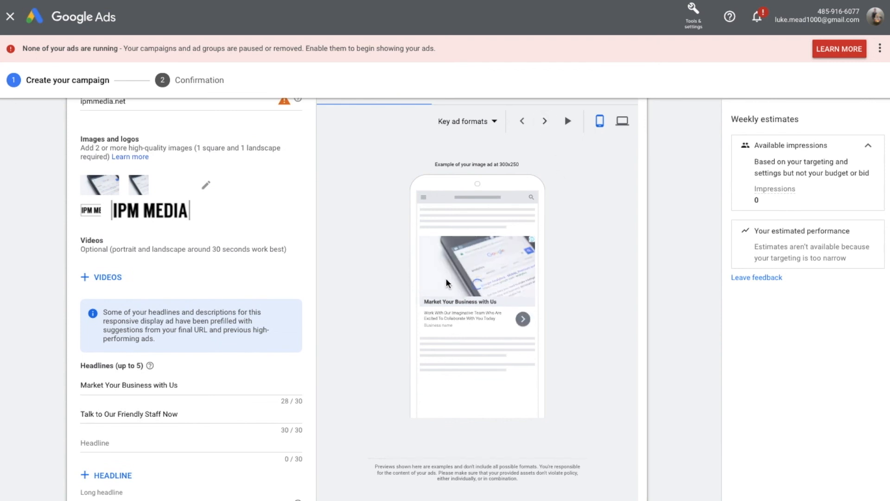
scroll(down, 3)
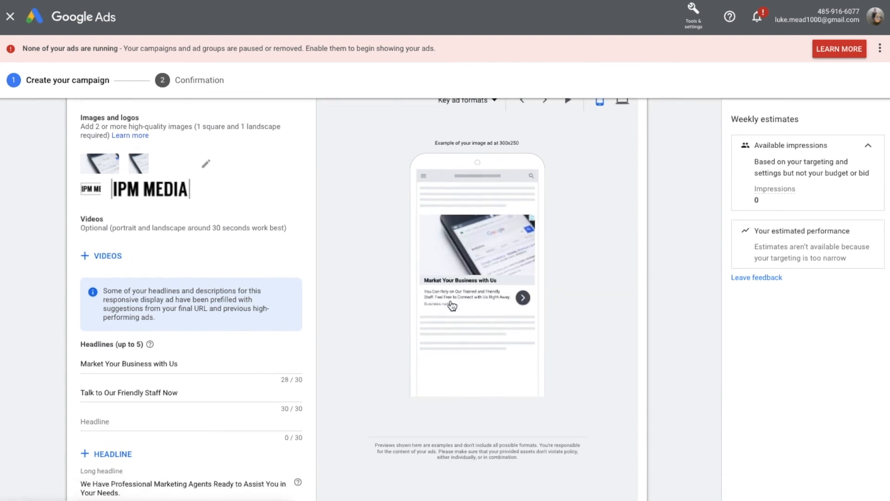
scroll(down, 3)
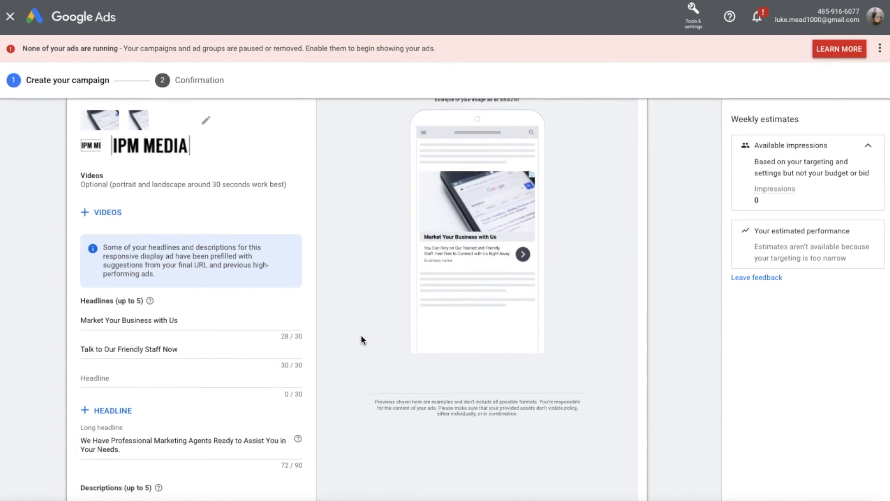
scroll(down, 3)
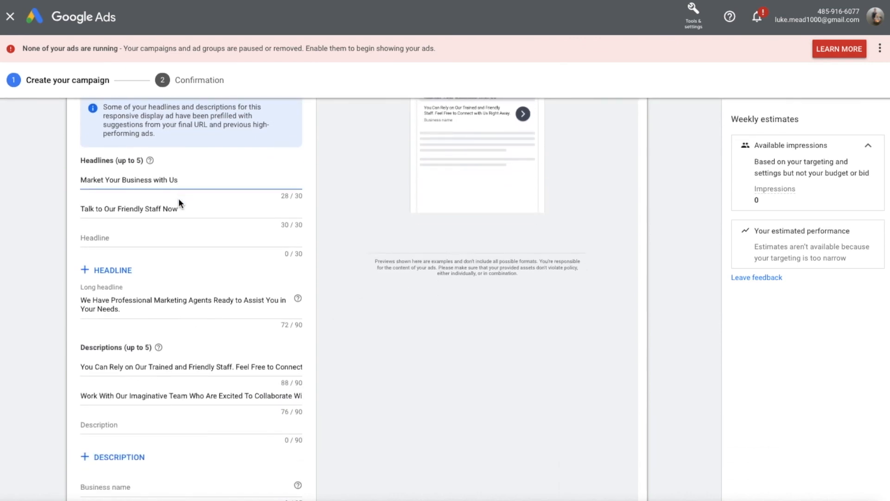
scroll(down, 3)
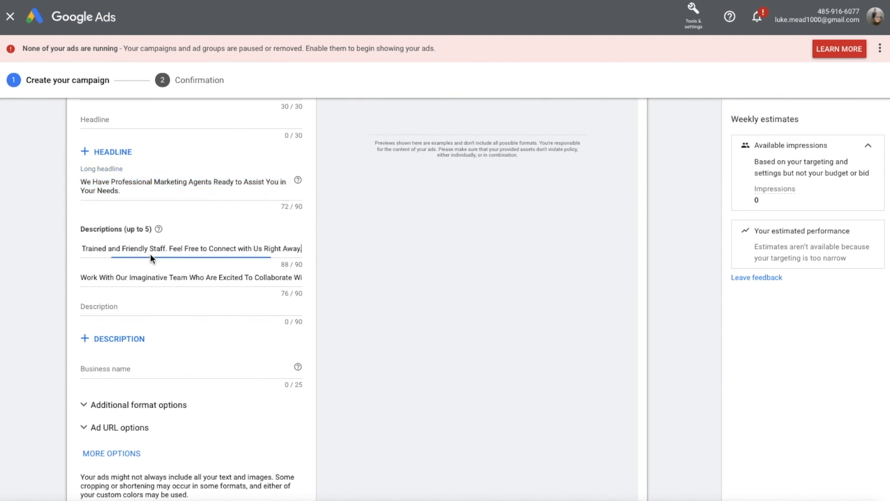
scroll(down, 3)
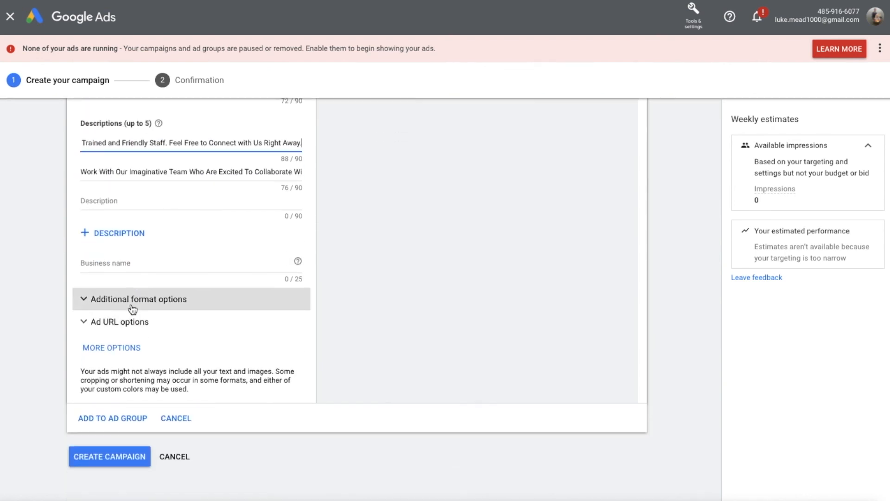
Expand Ad URL options and Additional format options to review all three enhancements
click(119, 321)
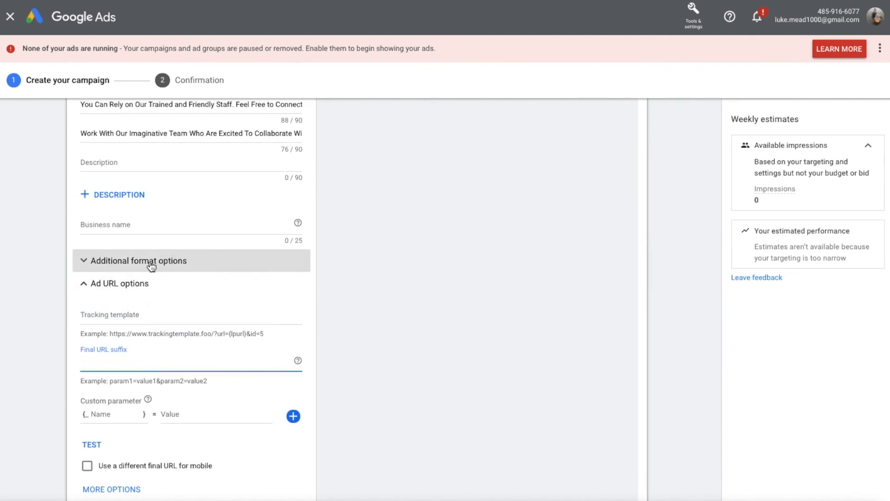
click(138, 261)
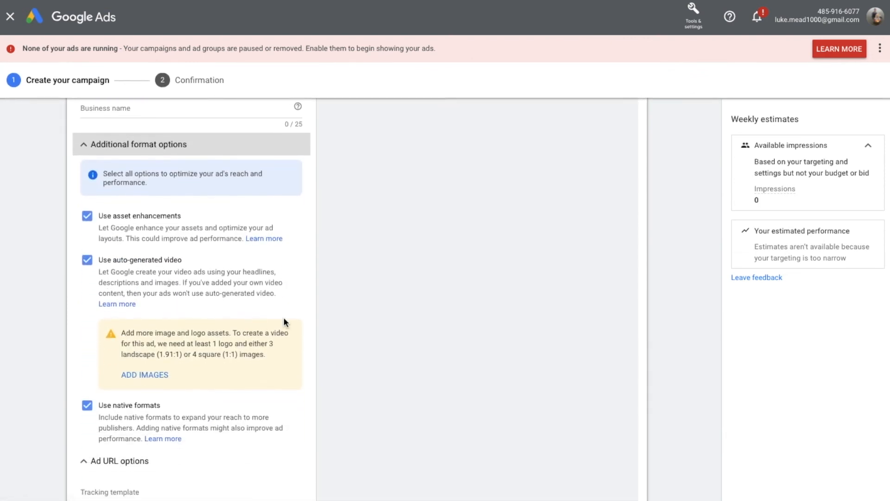
scroll(up, 3)
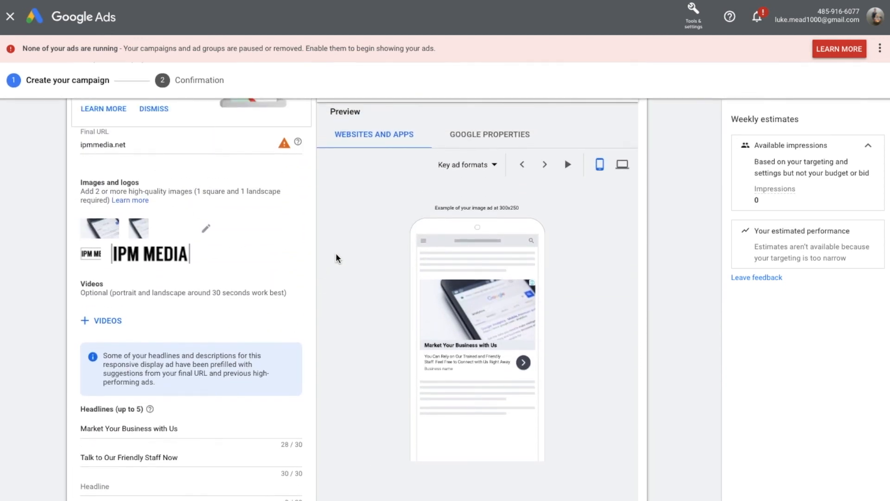
Preview the ad on Google properties and view its Gmail version with the phone photo
scroll(up, 3)
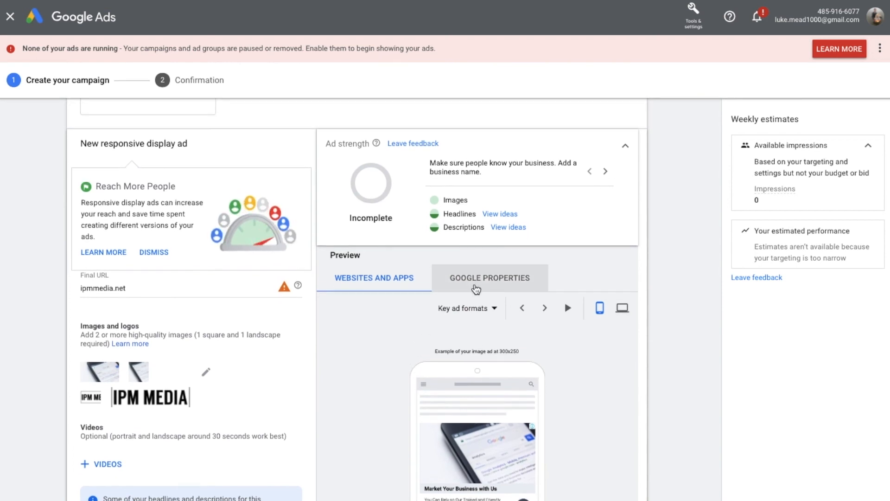
click(489, 278)
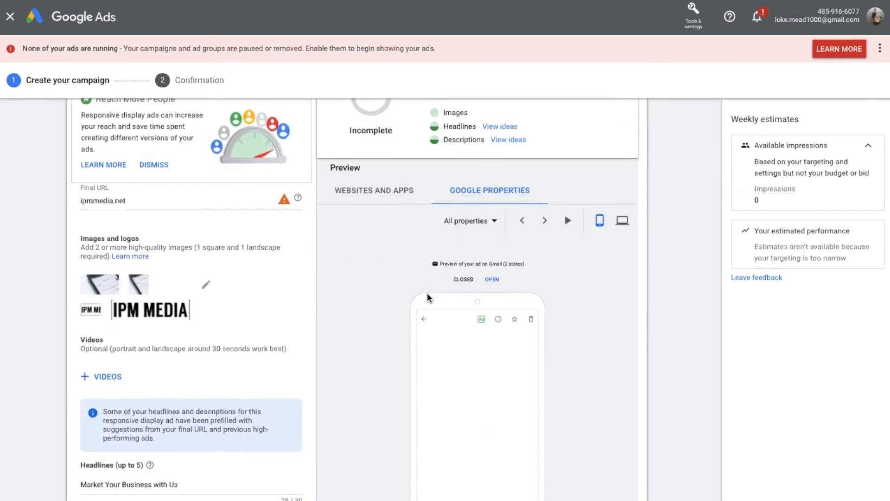
scroll(down, 3)
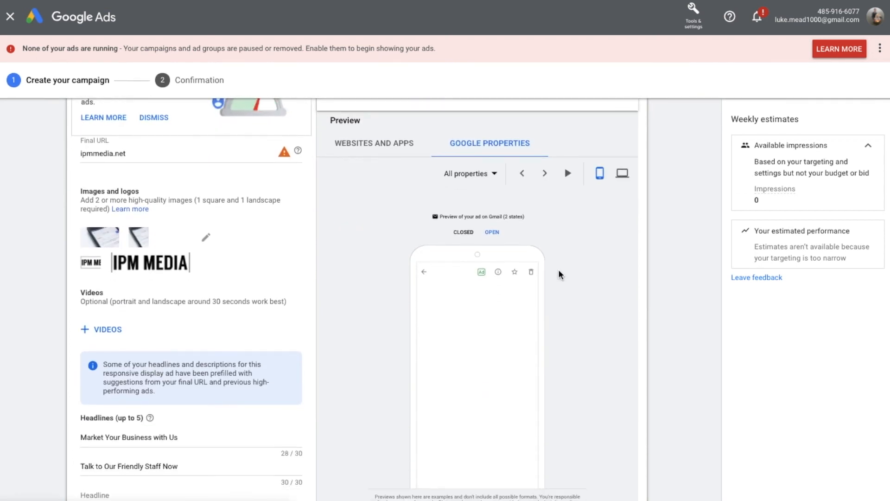
click(491, 232)
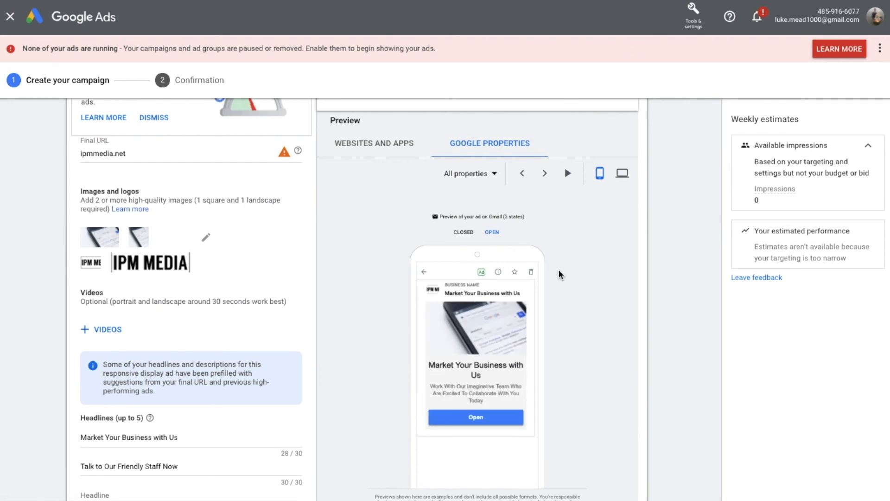
scroll(up, 3)
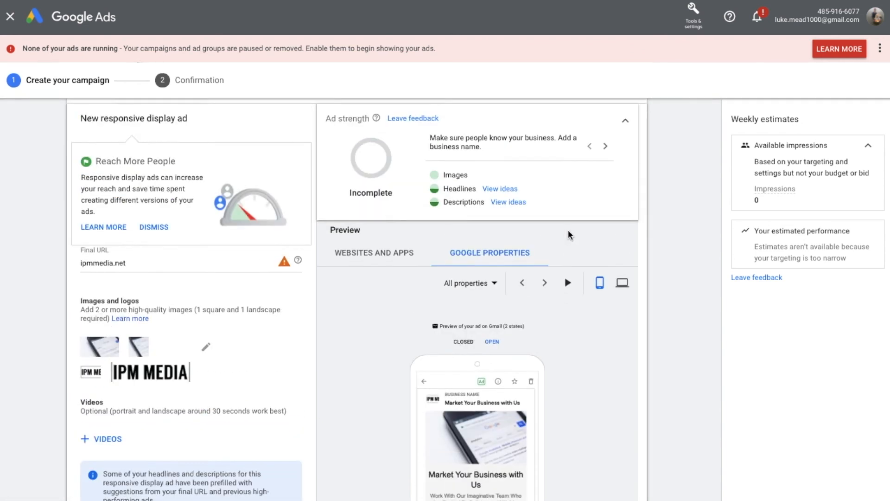